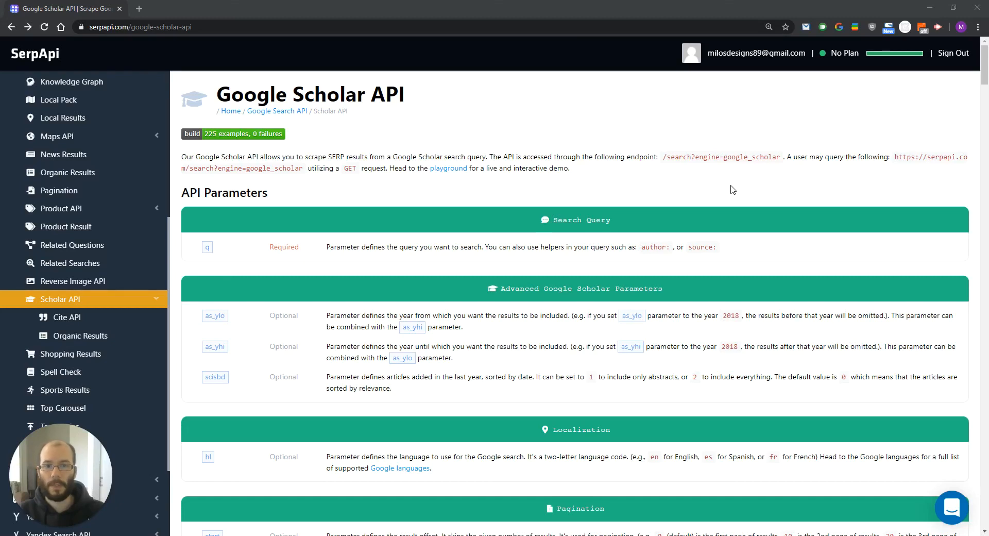
pyautogui.moveTo(724, 190)
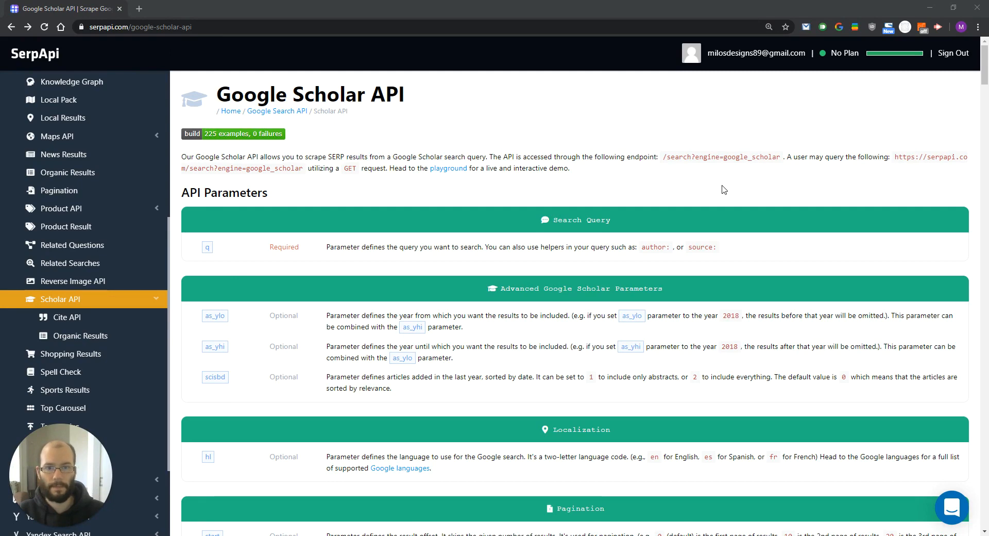
pyautogui.moveTo(510, 209)
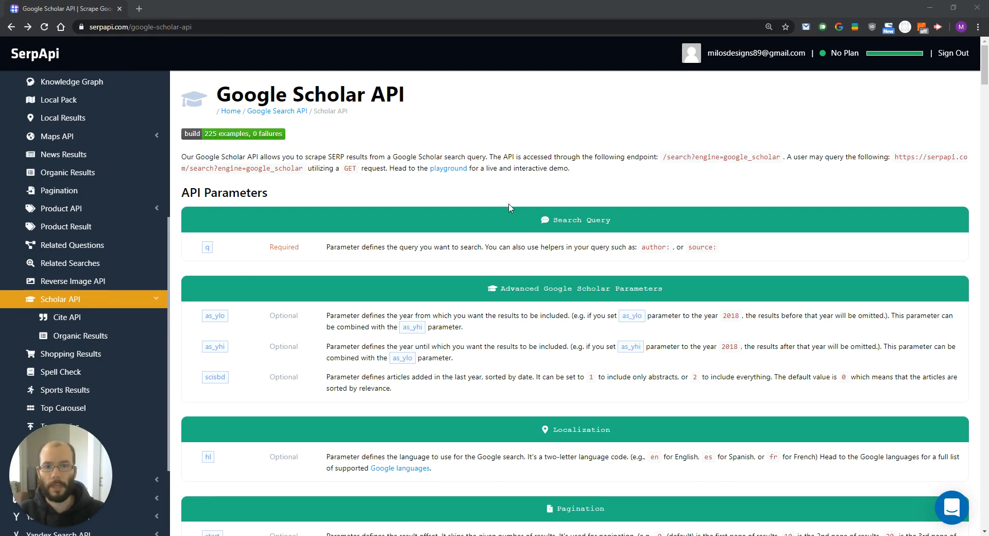
# Scroll the Google Scholar API docs down through Pagination and Search Type to the Advanced Filters section
pyautogui.scroll(-3)
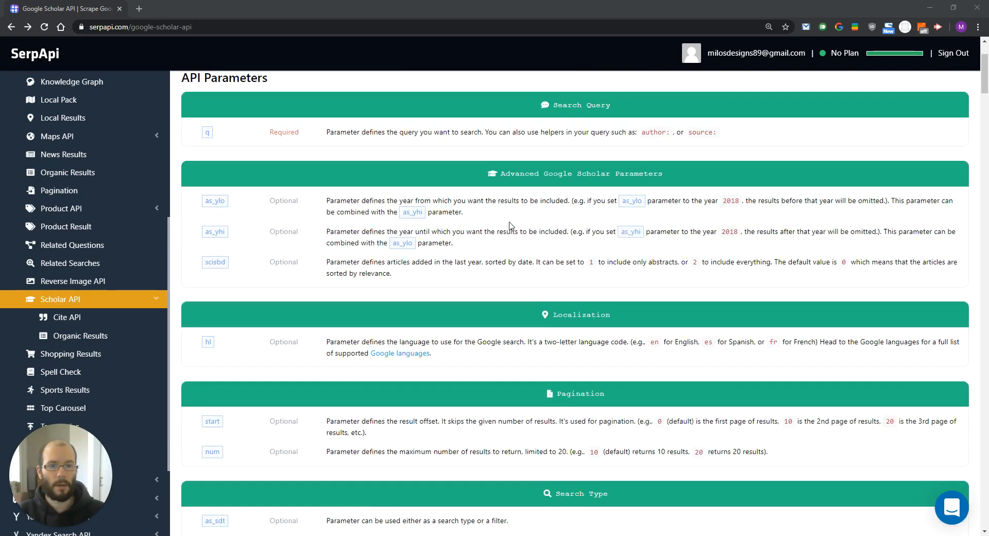
pyautogui.scroll(-3)
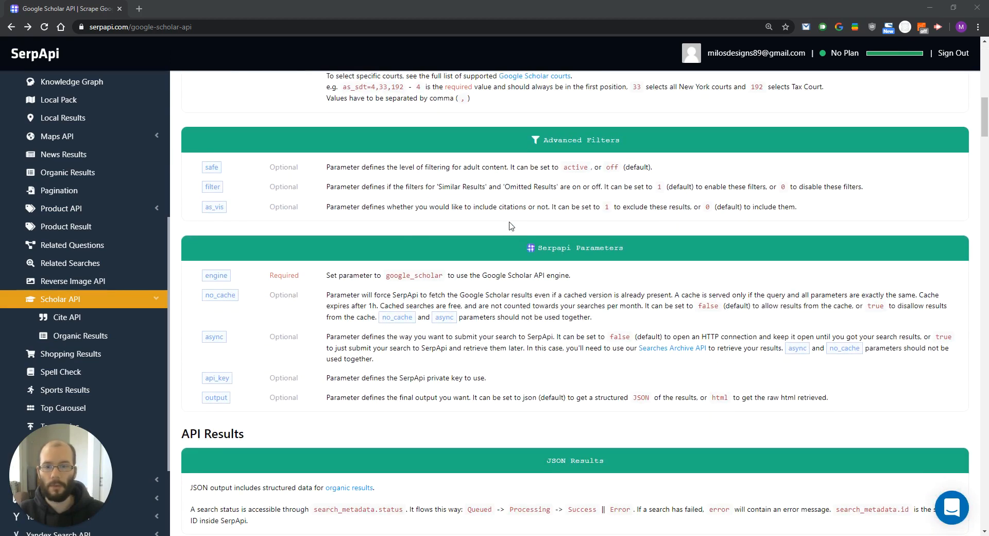
pyautogui.scroll(3)
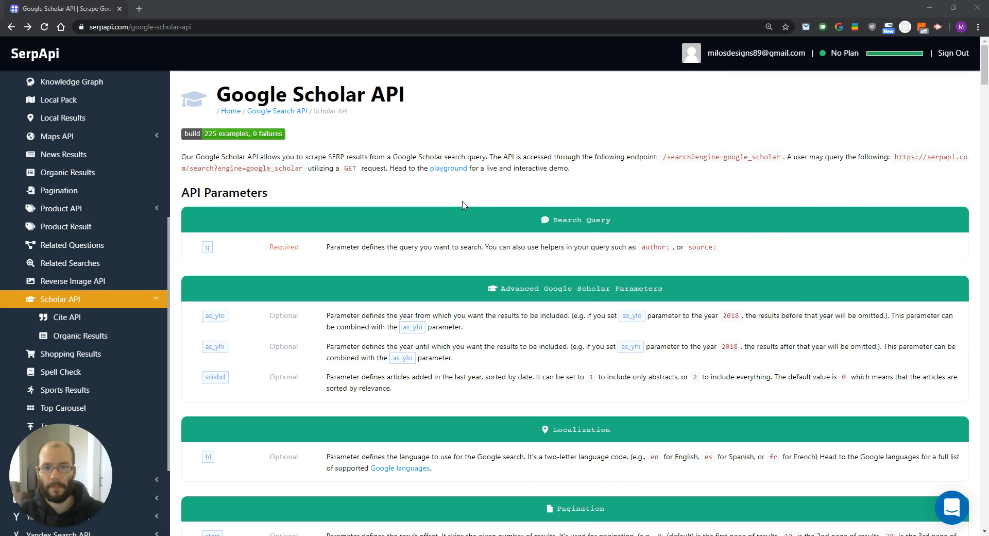
pyautogui.moveTo(371, 268)
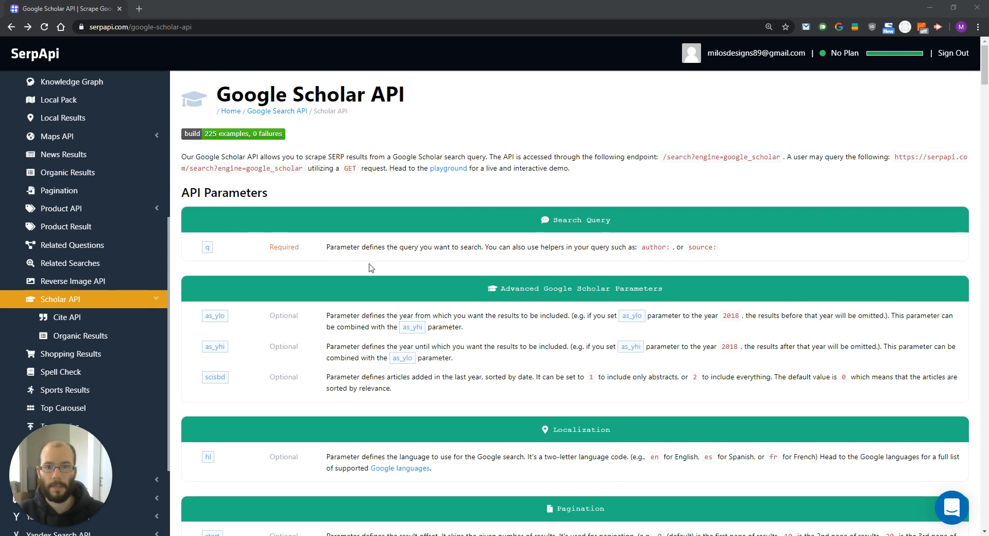
pyautogui.moveTo(482, 260)
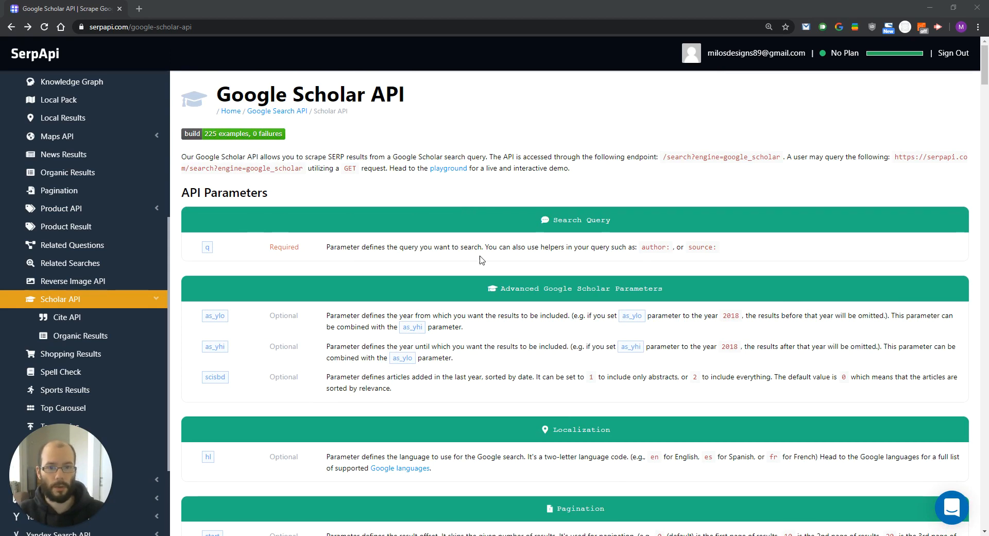
pyautogui.moveTo(440, 204)
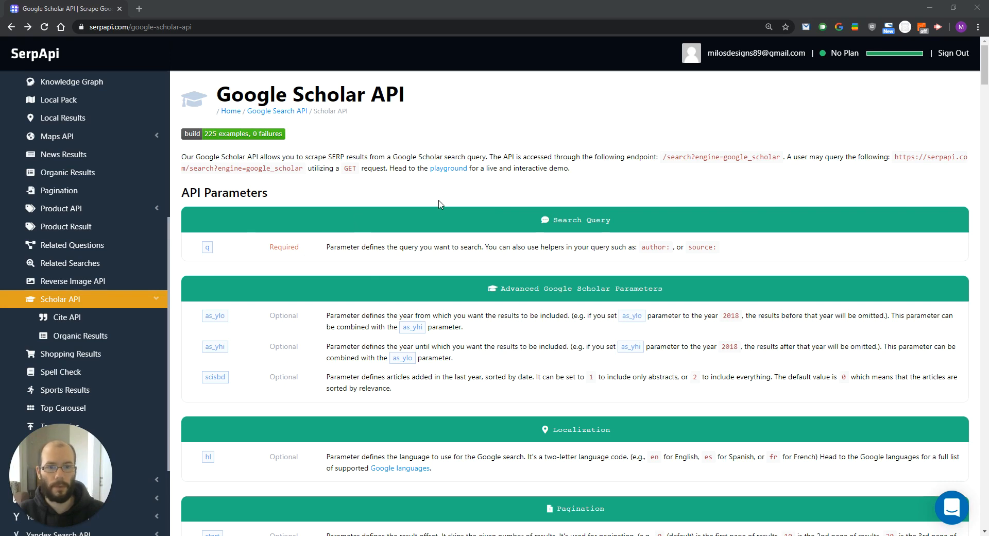
pyautogui.scroll(-3)
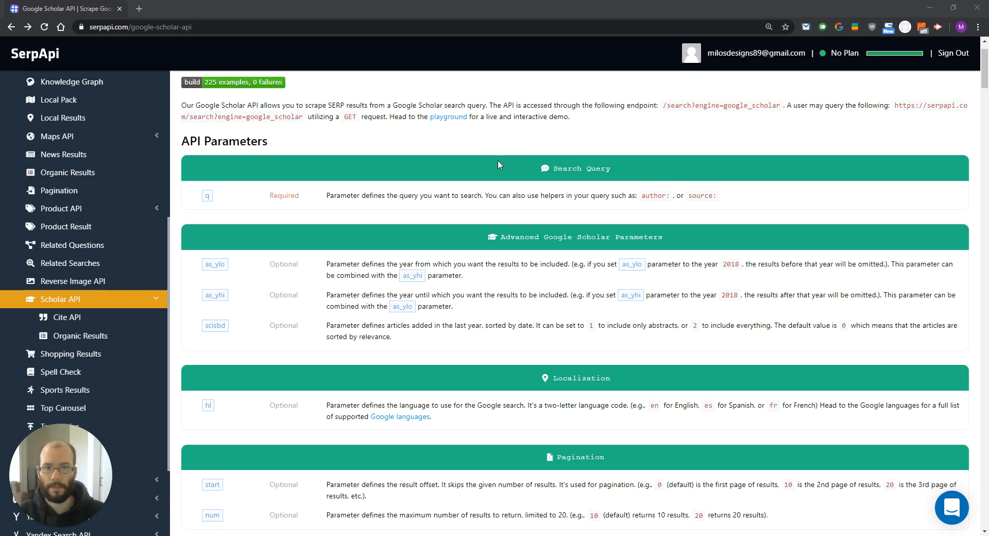
pyautogui.scroll(-3)
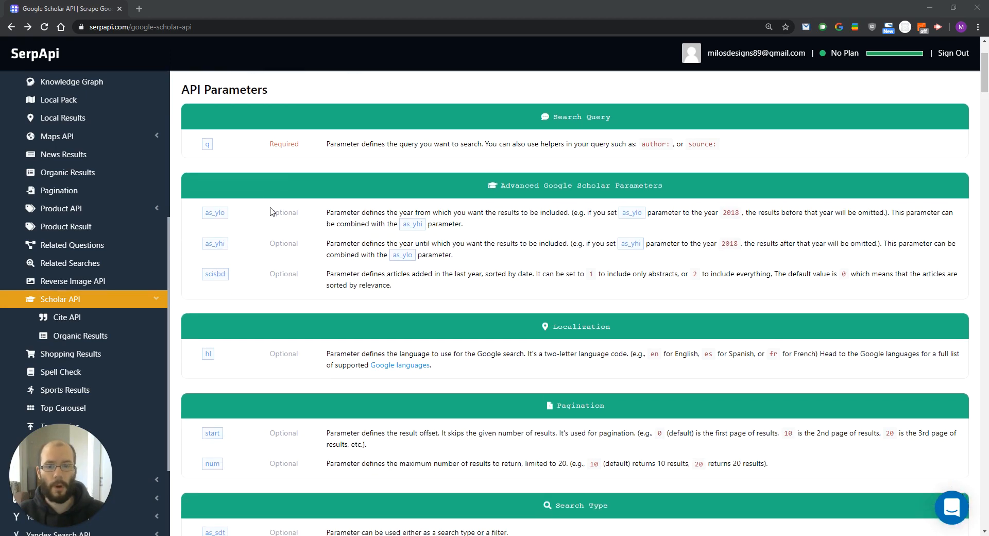
pyautogui.scroll(-3)
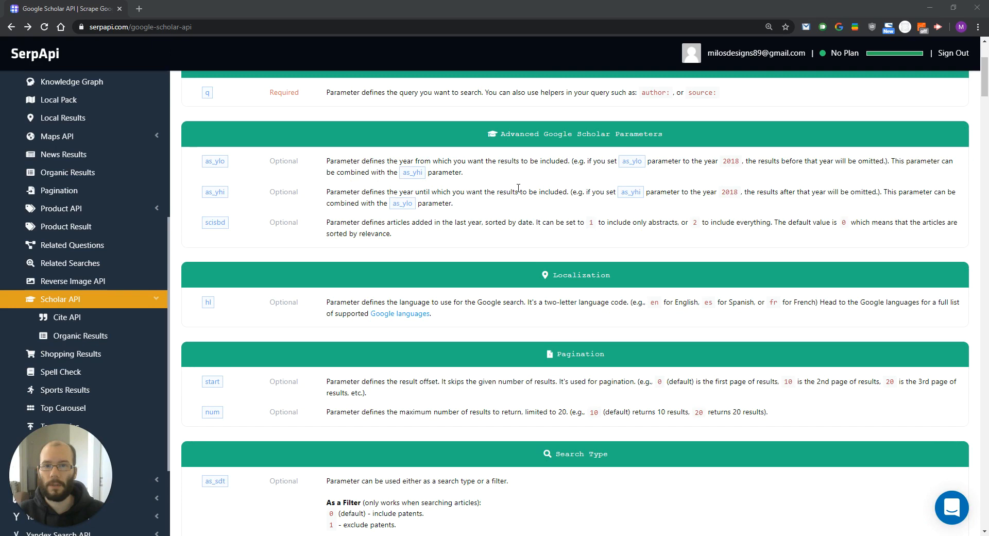
pyautogui.scroll(-3)
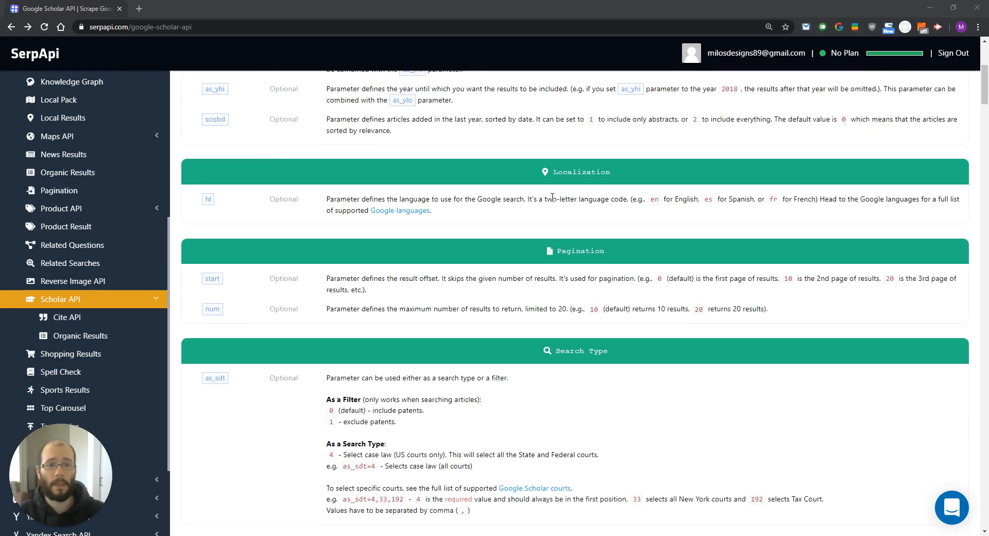
pyautogui.moveTo(228, 210)
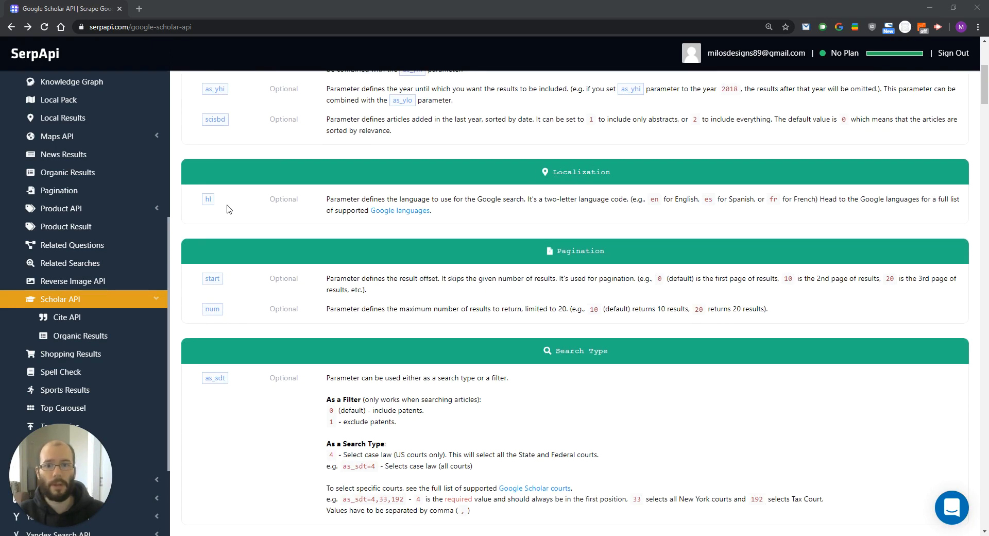
pyautogui.moveTo(476, 216)
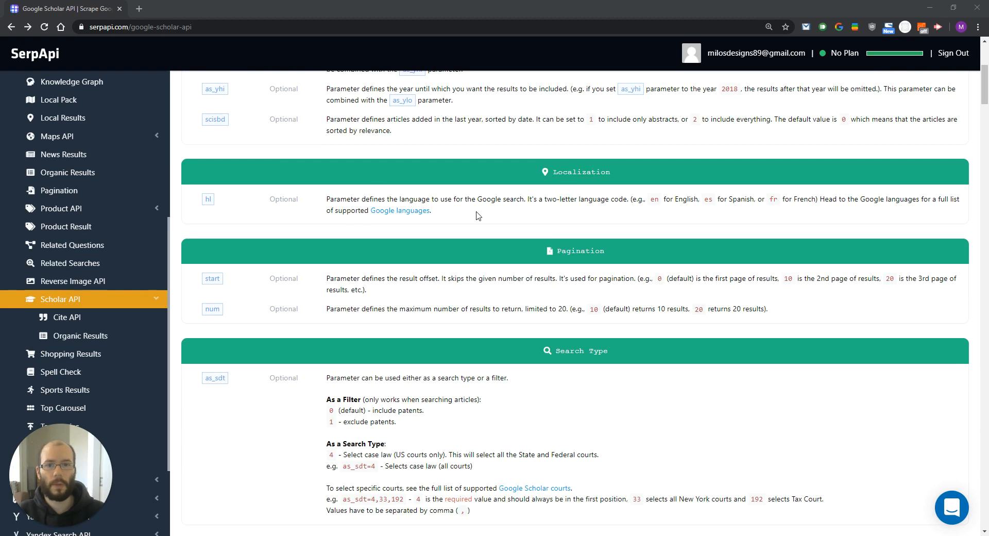
pyautogui.scroll(-3)
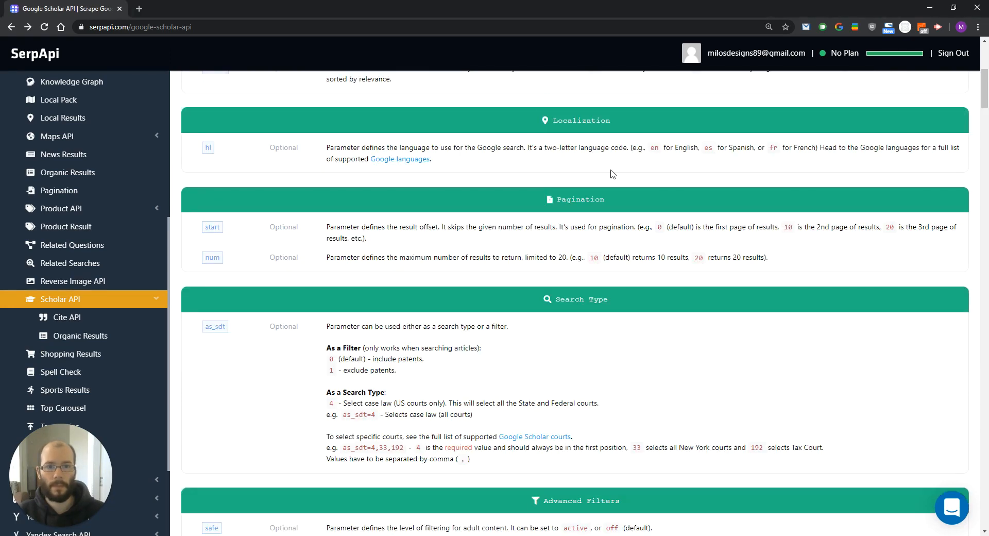
pyautogui.scroll(-3)
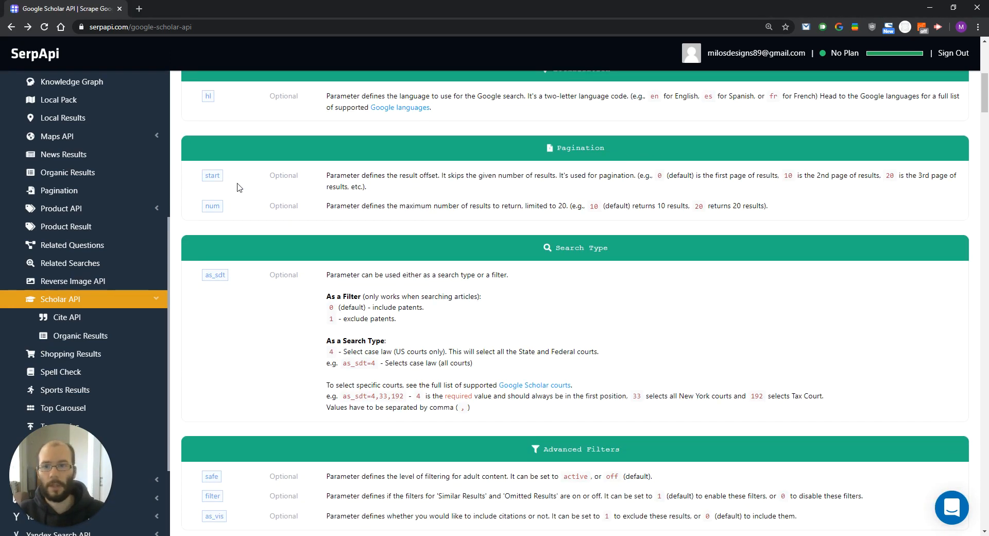
pyautogui.moveTo(452, 203)
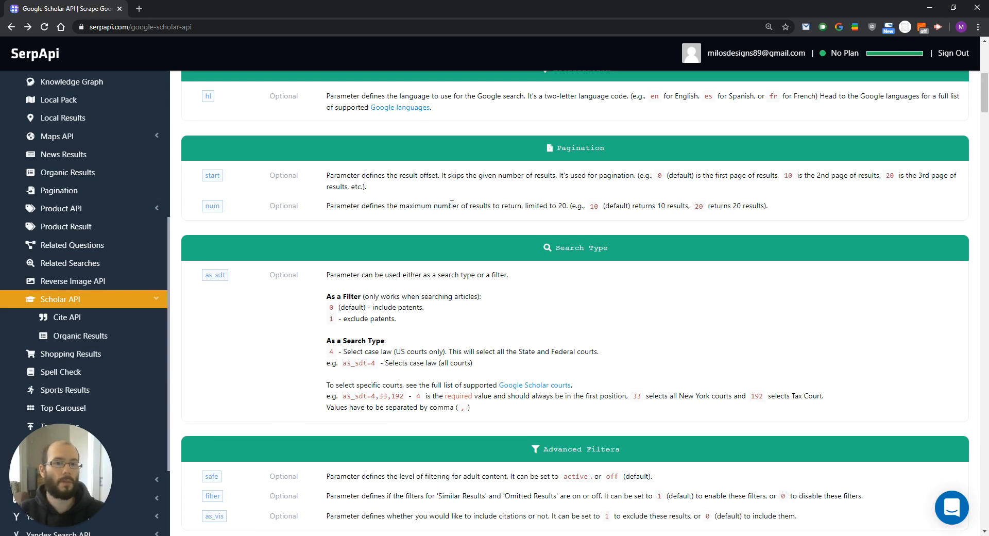
pyautogui.moveTo(535, 200)
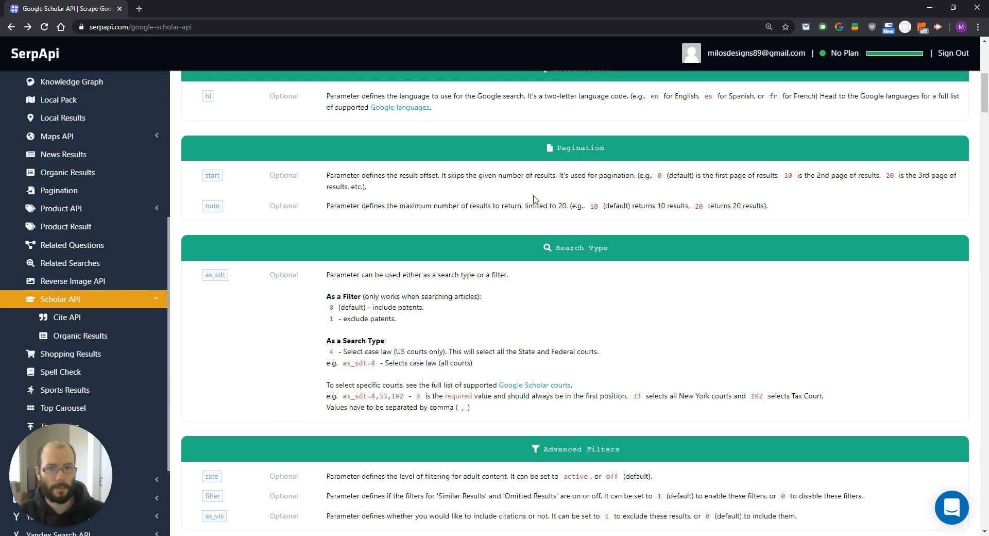
pyautogui.moveTo(783, 186)
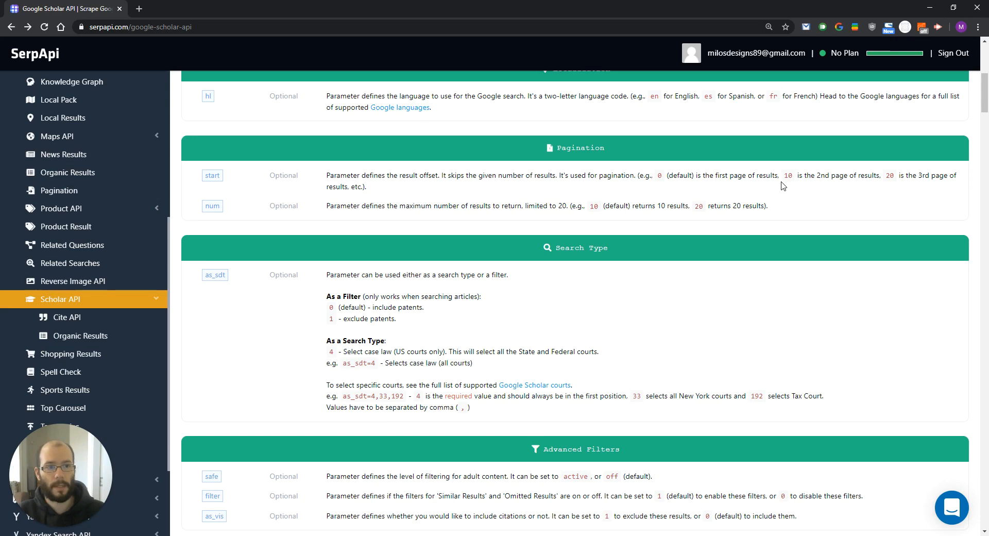
pyautogui.moveTo(856, 176)
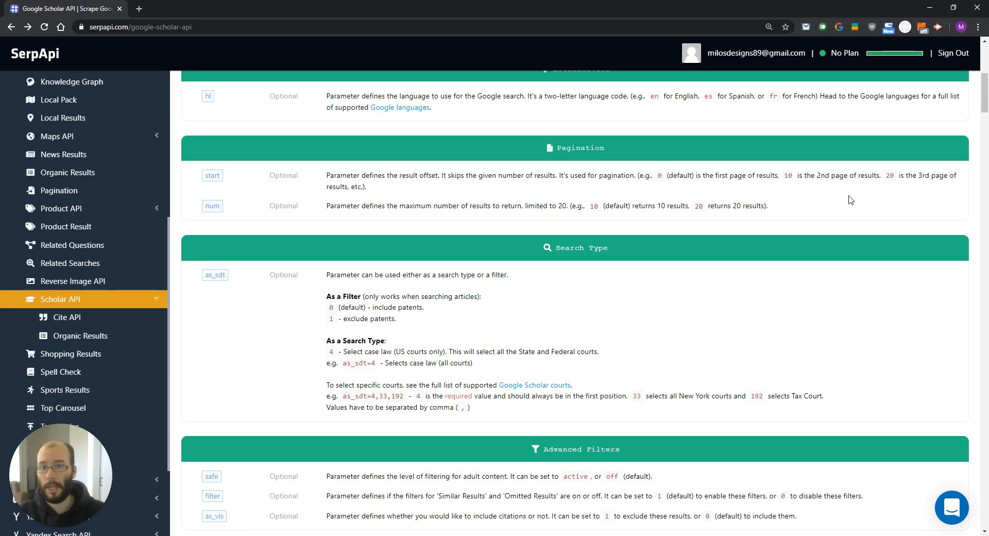
pyautogui.moveTo(929, 185)
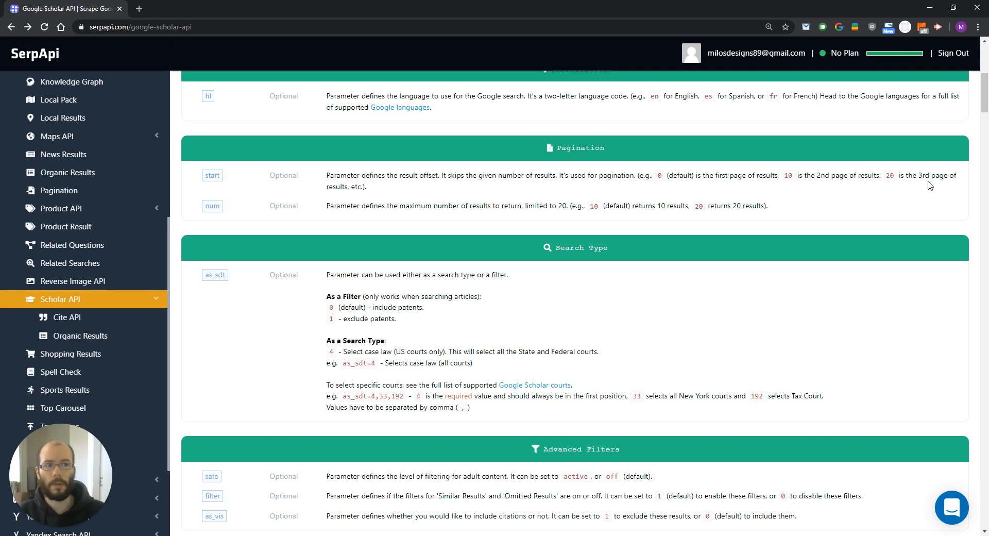
pyautogui.moveTo(552, 171)
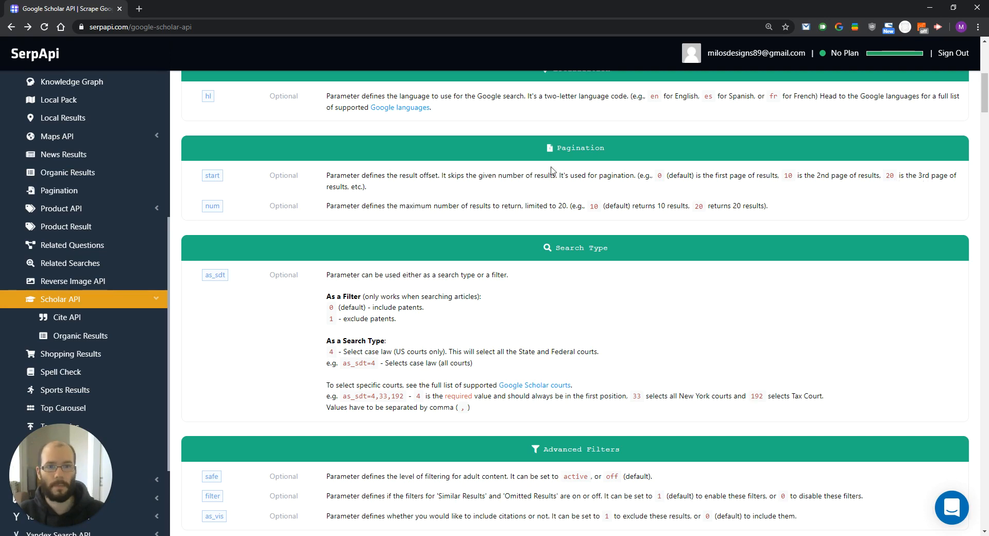
pyautogui.moveTo(240, 212)
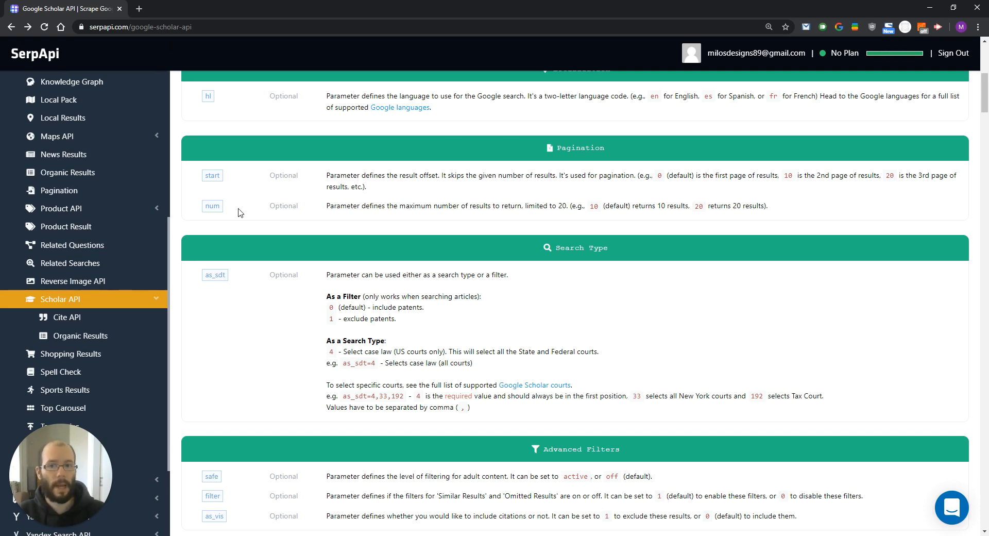
pyautogui.moveTo(450, 222)
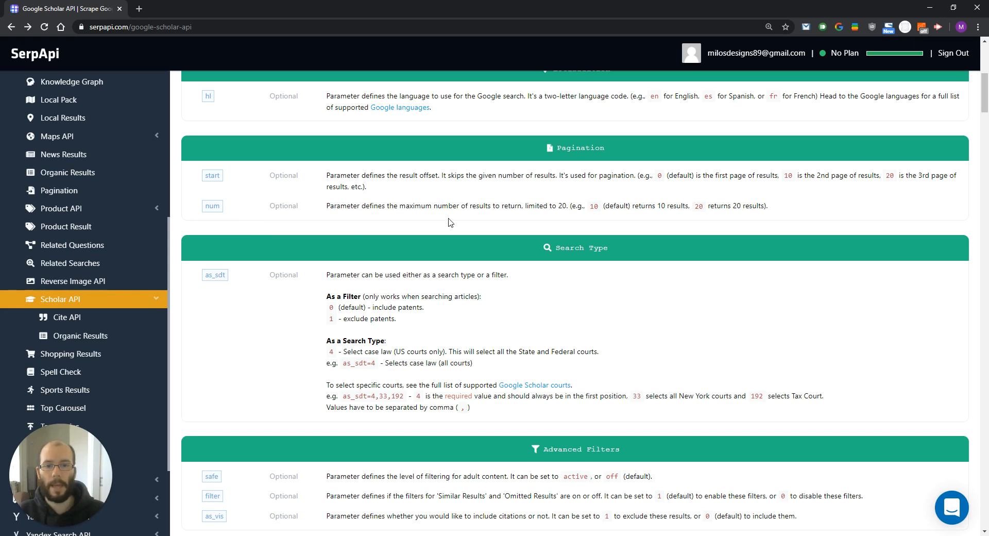
pyautogui.moveTo(513, 219)
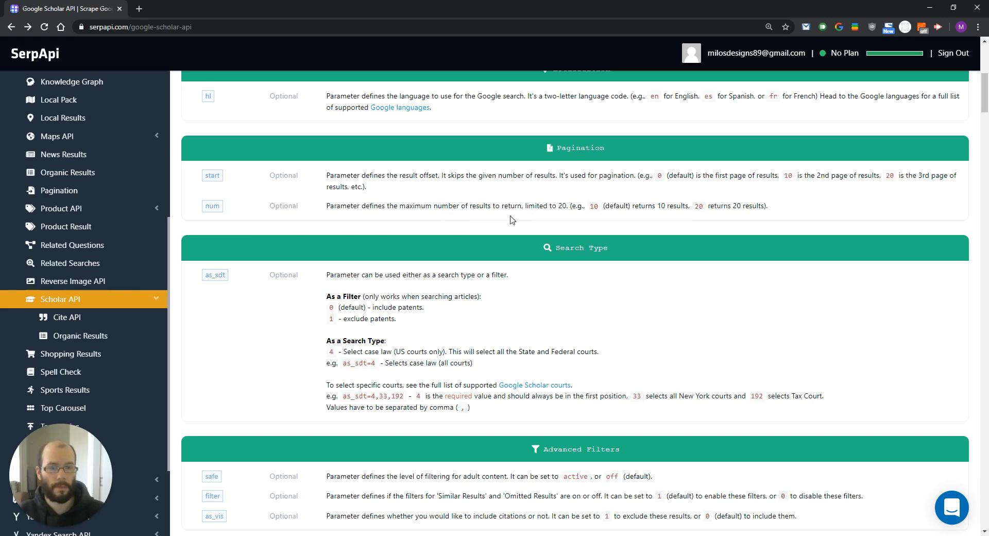
pyautogui.moveTo(517, 190)
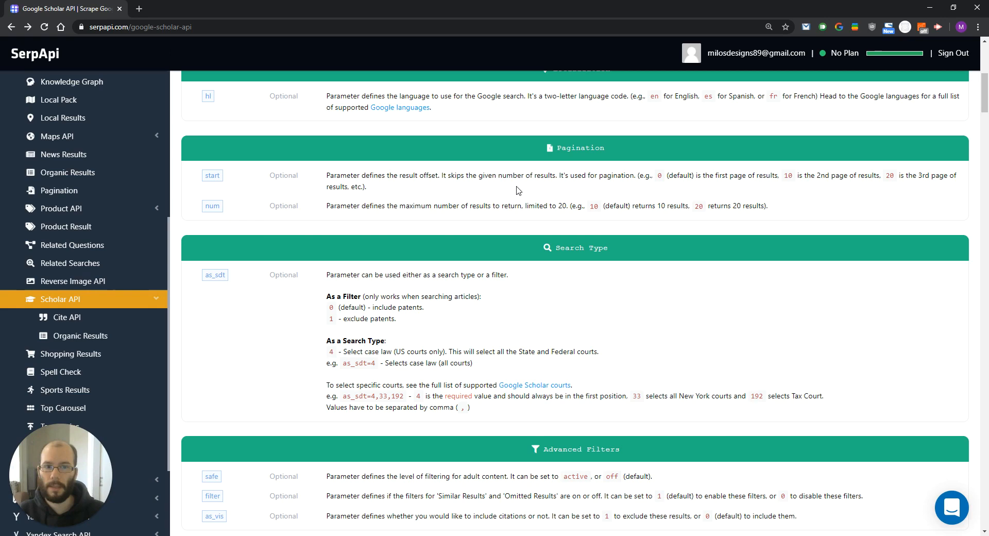
pyautogui.moveTo(497, 175)
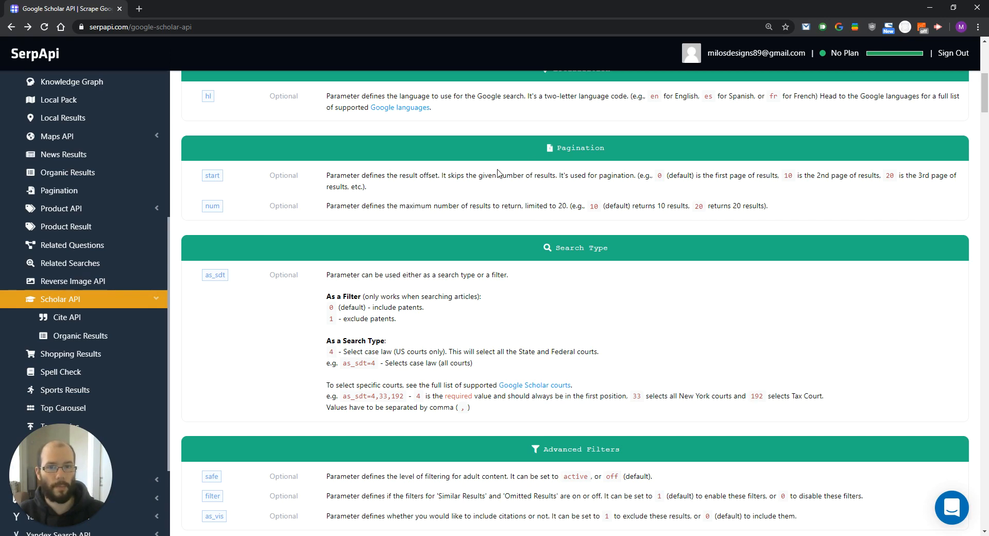
# Scroll past the as_sdt explanation to the Advanced Filters and SerpApi Parameters sections
pyautogui.scroll(-3)
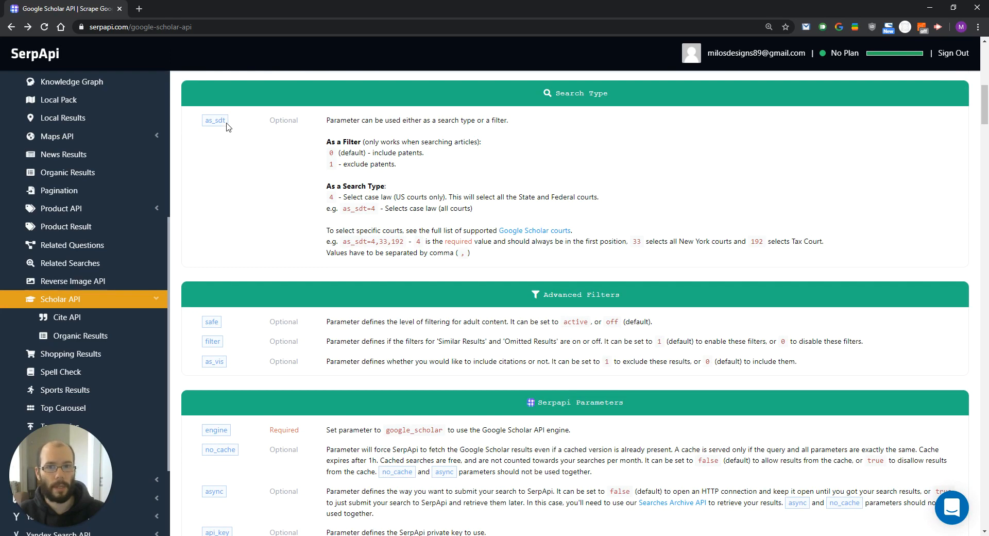
pyautogui.moveTo(491, 133)
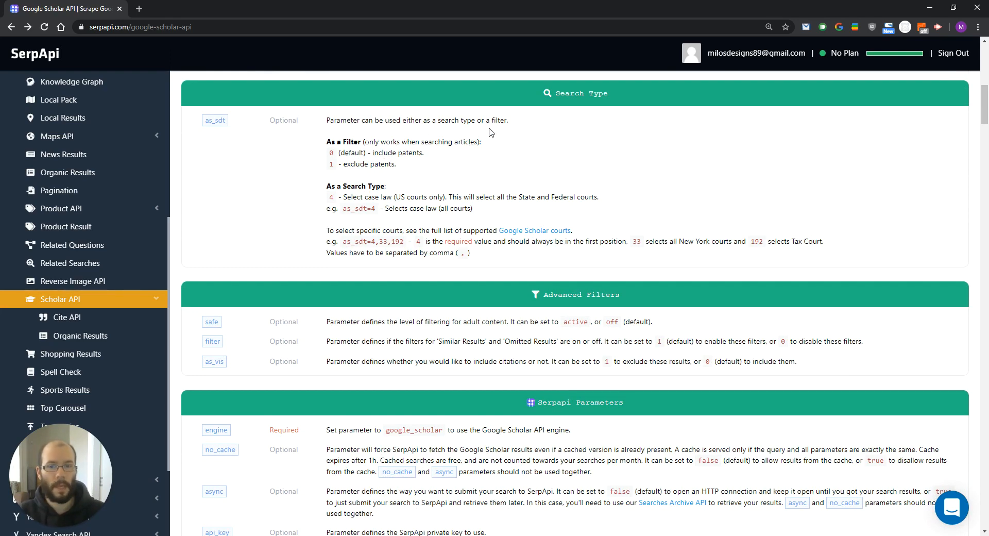
pyautogui.moveTo(381, 162)
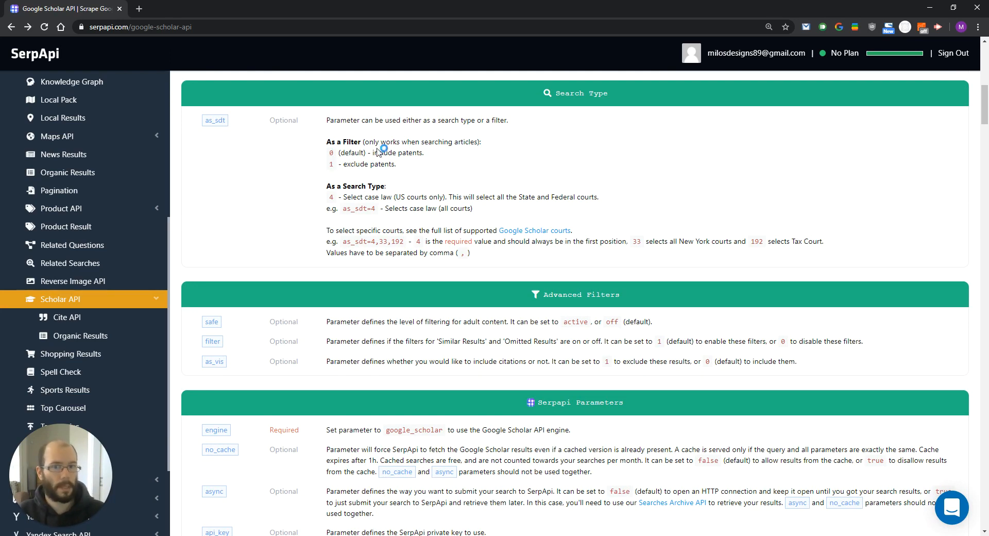
pyautogui.moveTo(413, 141)
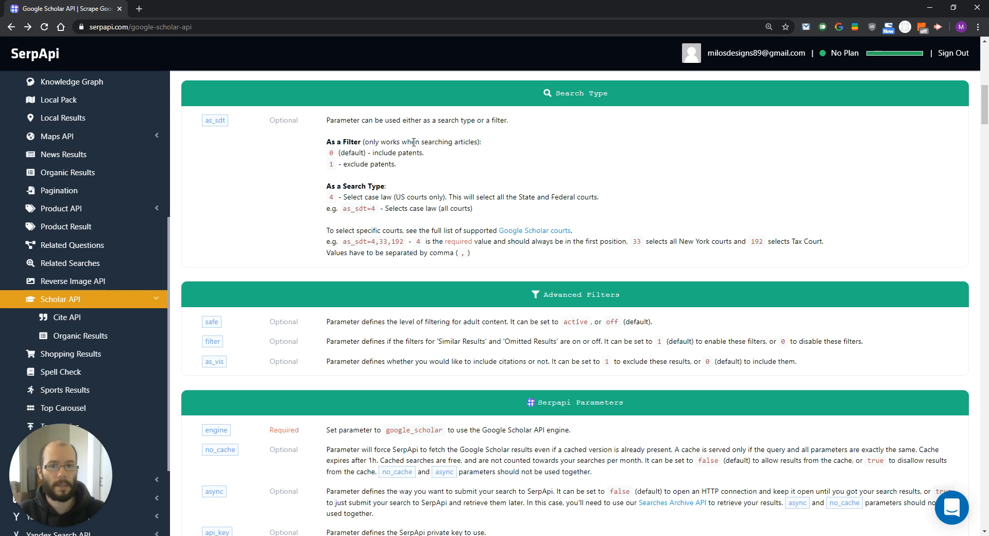
pyautogui.moveTo(390, 148)
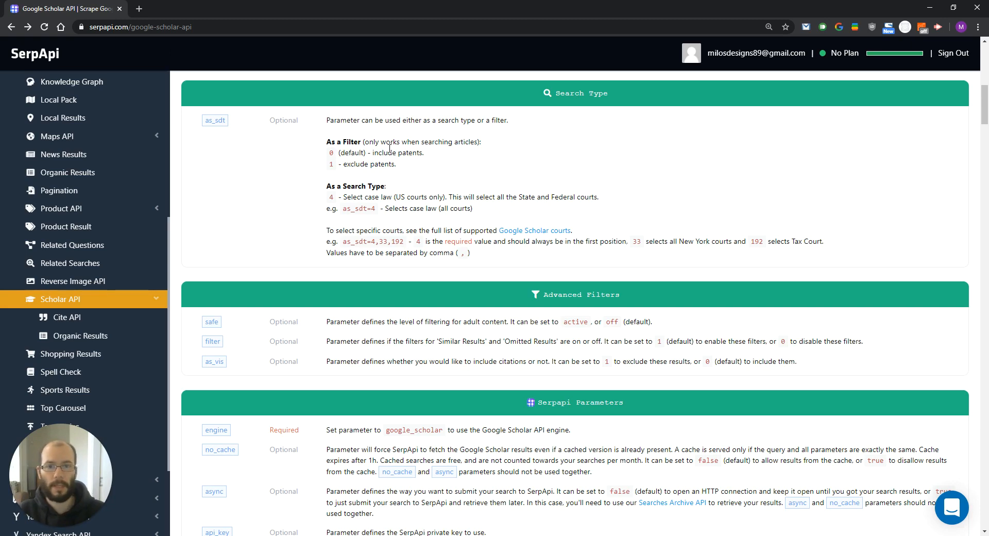
pyautogui.scroll(-3)
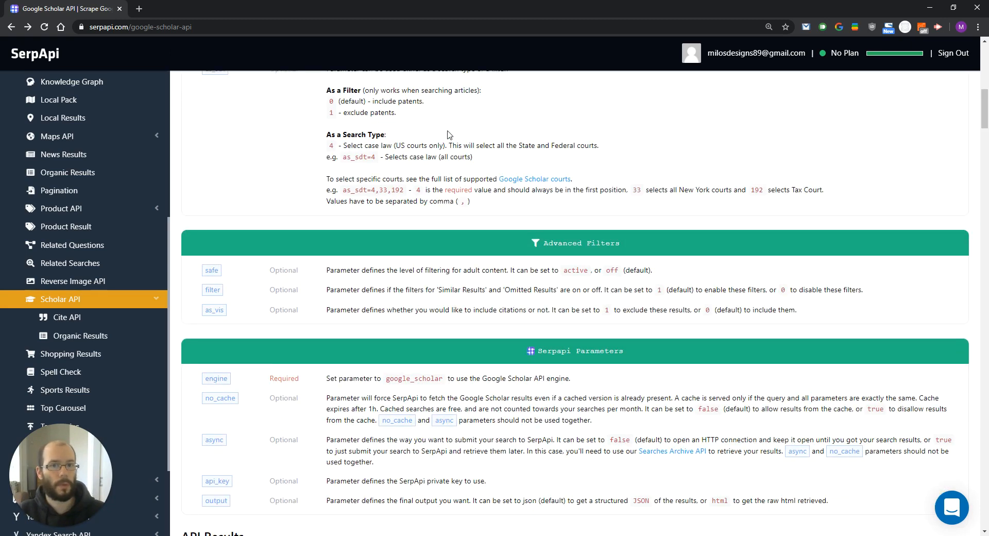
# Scroll so the API Results section appears below the SerpApi Parameters
pyautogui.scroll(-3)
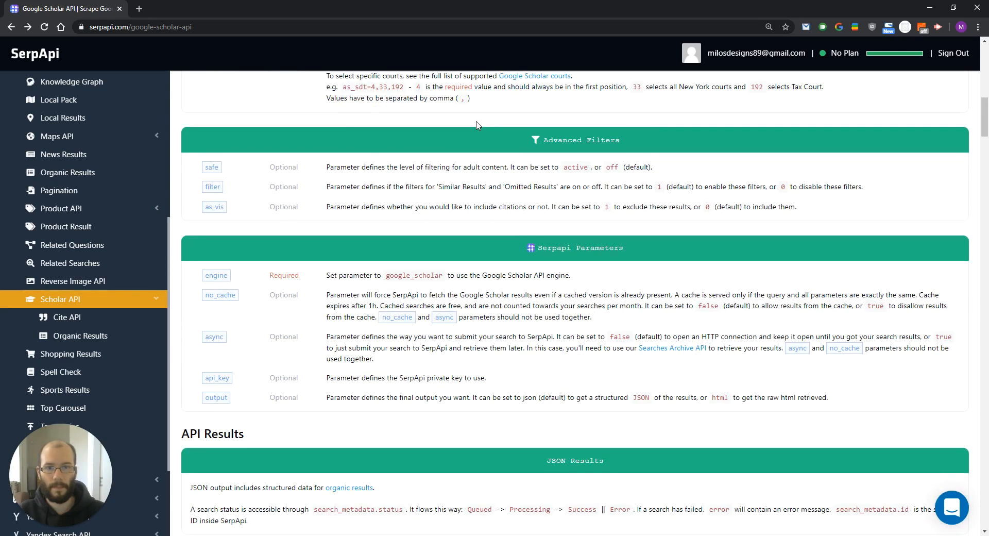
pyautogui.moveTo(443, 189)
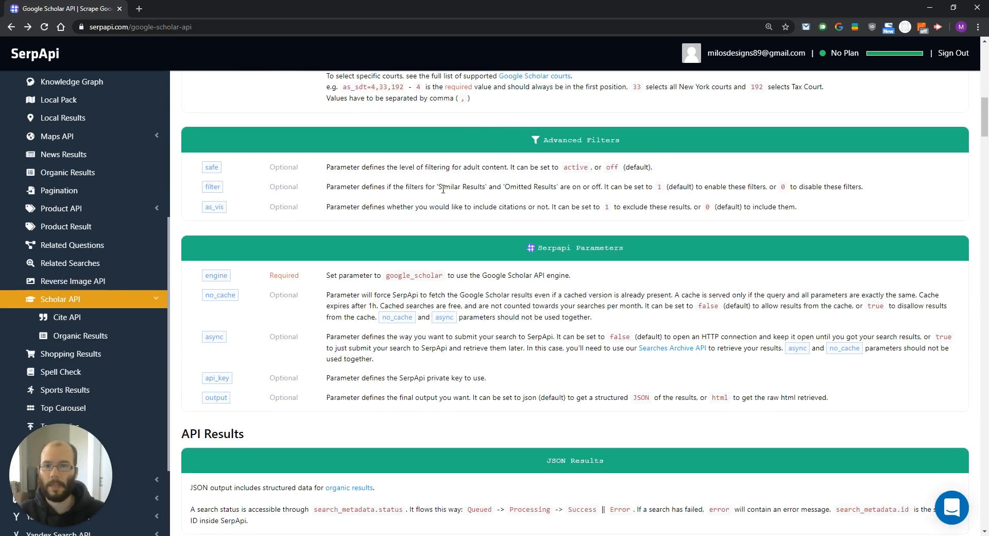
pyautogui.moveTo(480, 212)
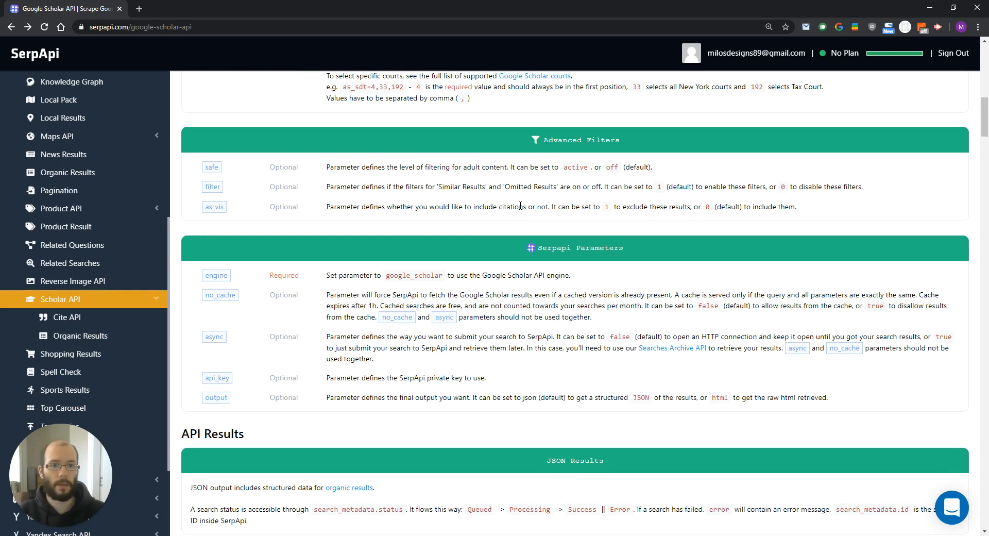
pyautogui.moveTo(436, 169)
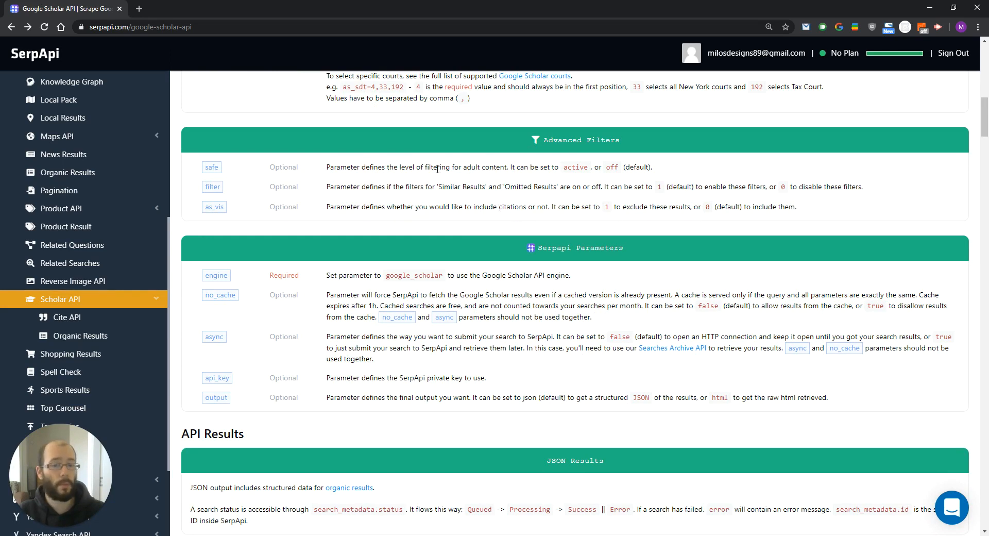
pyautogui.moveTo(511, 201)
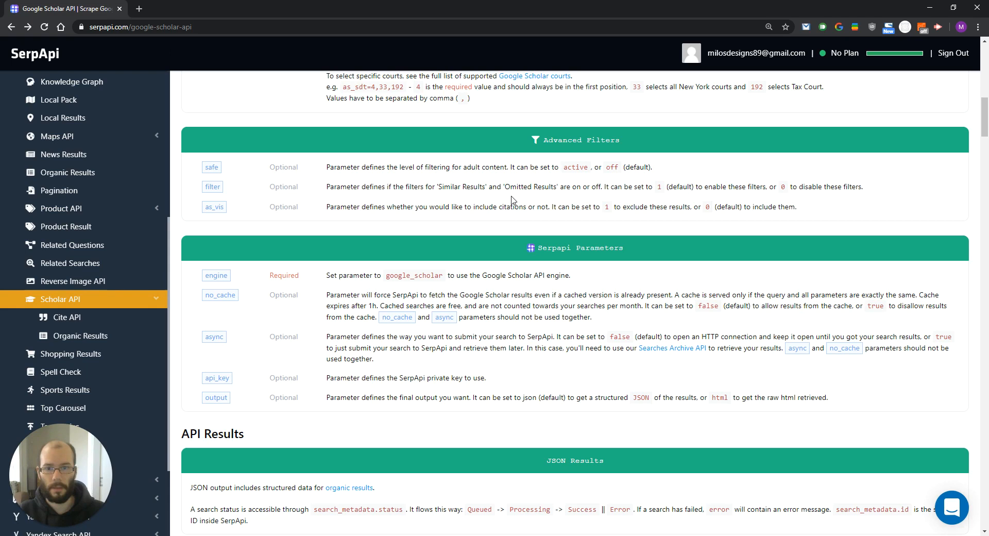
# Scroll down over the engine, no_cache, async, api_key and output parameter rows
pyautogui.scroll(-3)
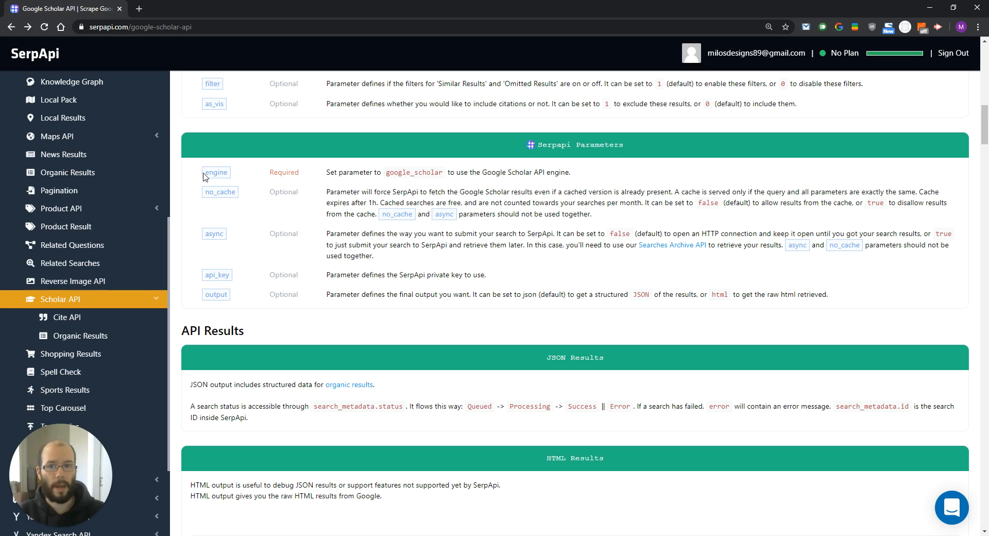
pyautogui.moveTo(324, 176)
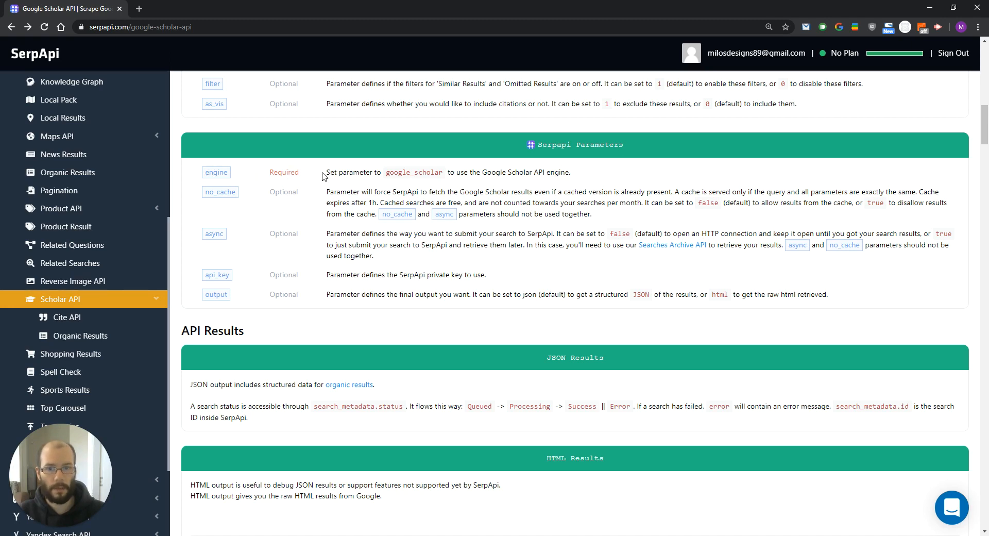
pyautogui.moveTo(424, 171)
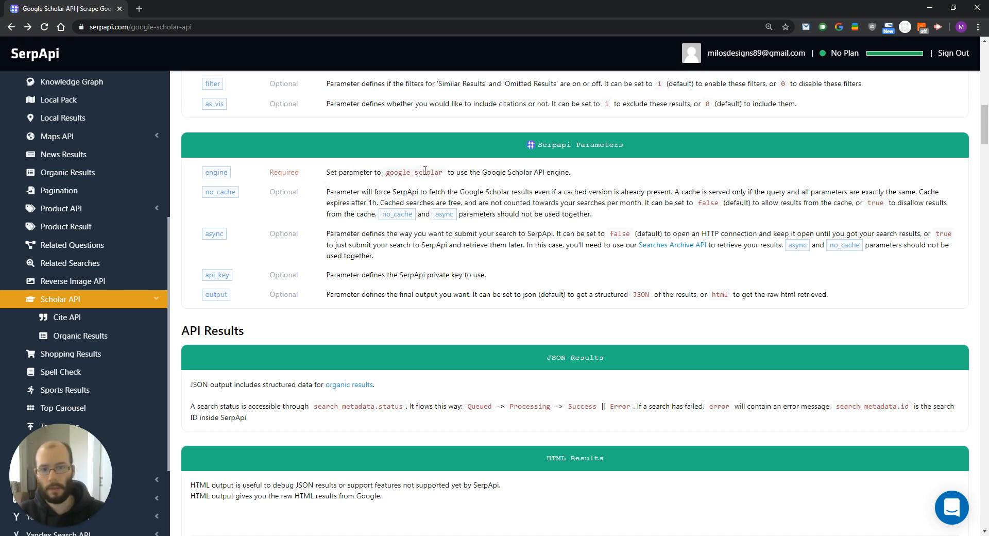
pyautogui.moveTo(251, 197)
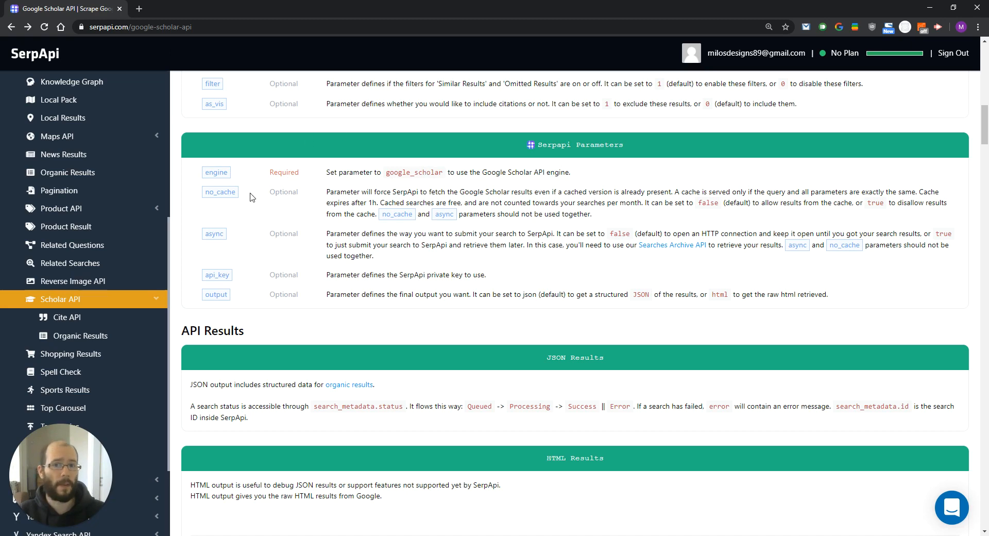
pyautogui.moveTo(389, 151)
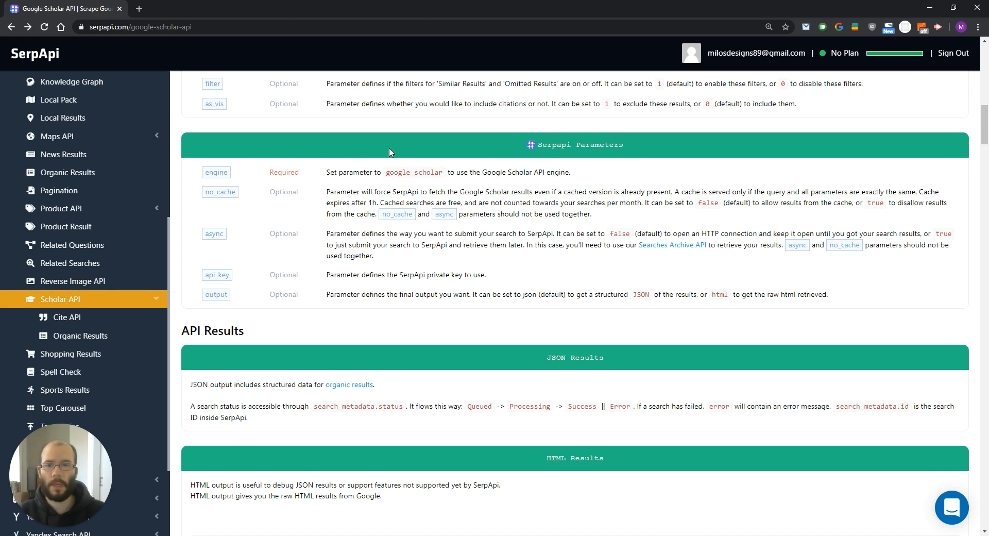
pyautogui.moveTo(437, 144)
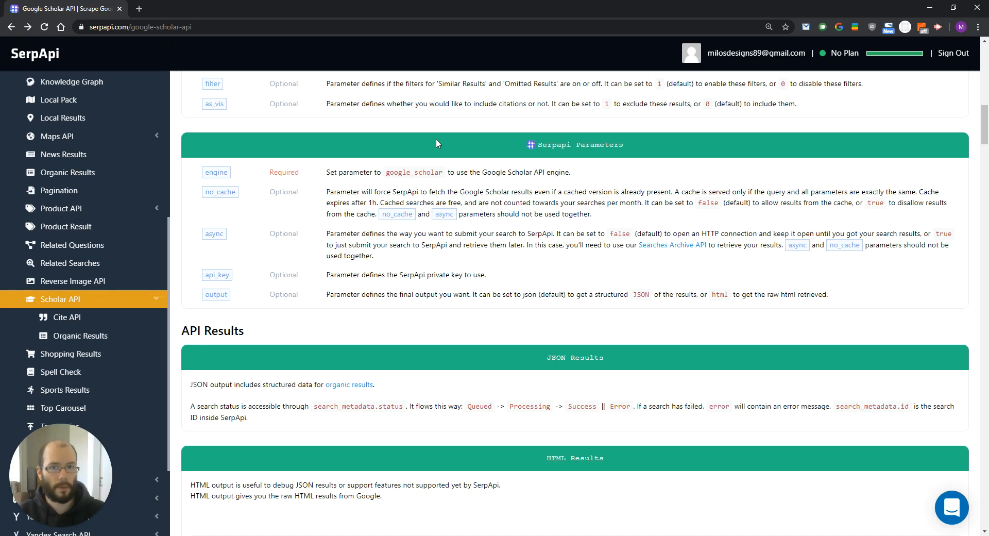
pyautogui.moveTo(219, 233)
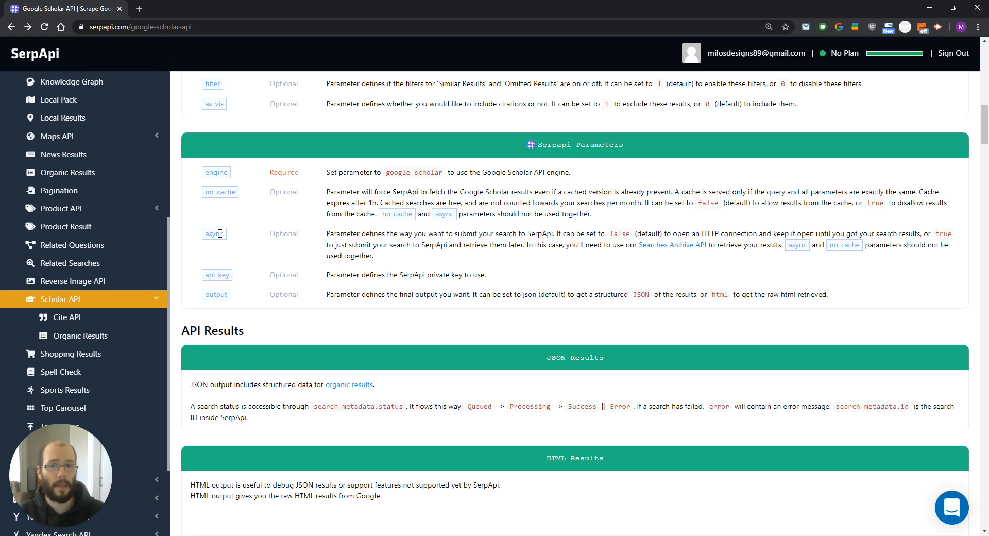
pyautogui.moveTo(260, 223)
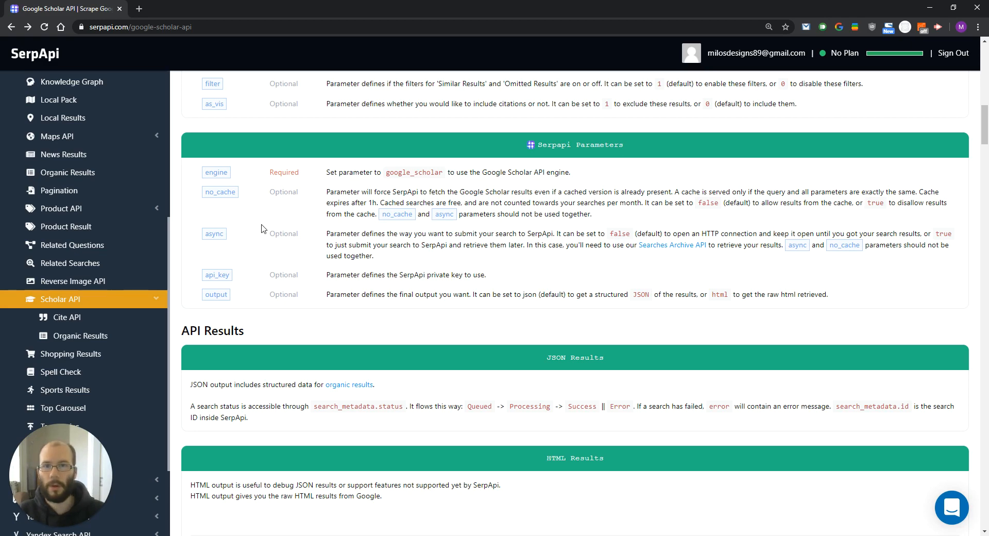
pyautogui.moveTo(248, 277)
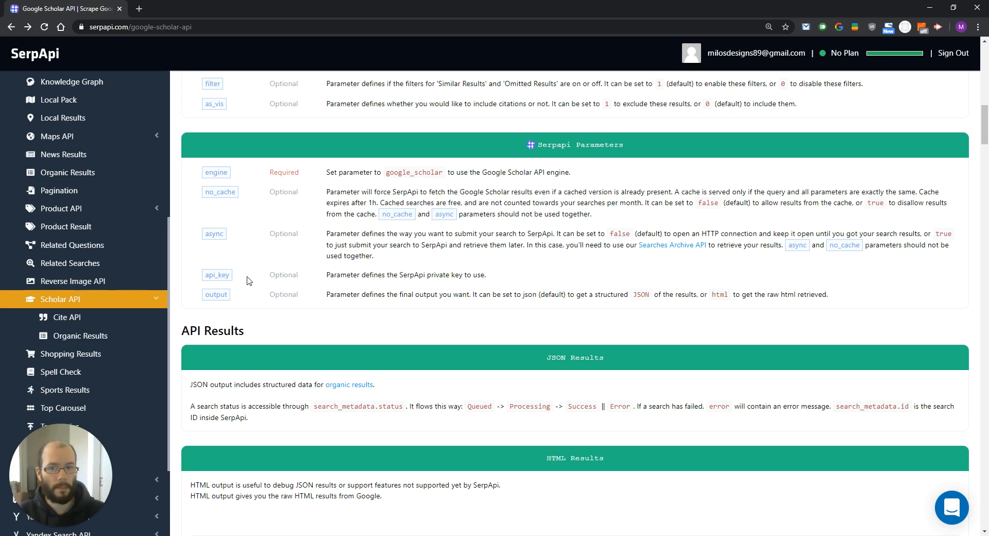
pyautogui.moveTo(632, 297)
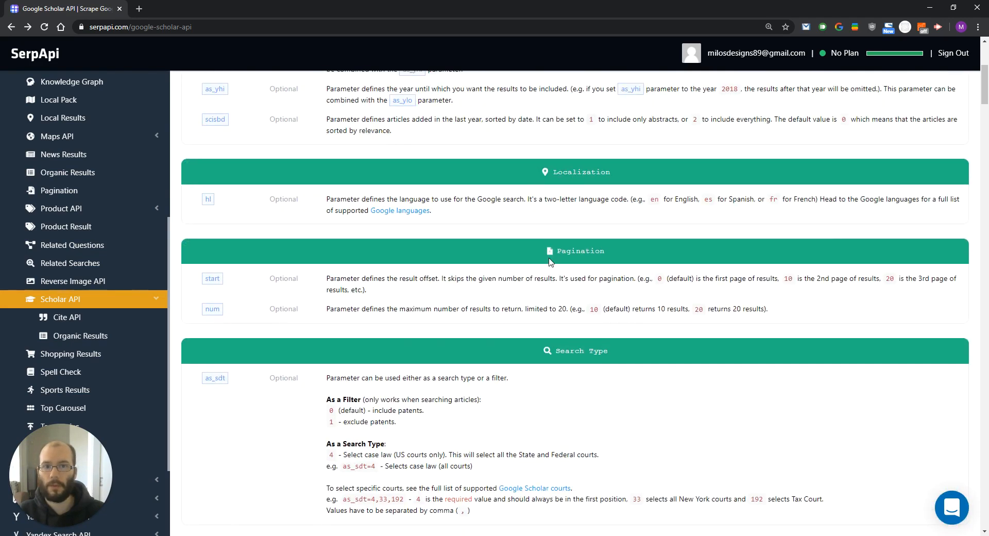
# Scroll up toward the page top, then back down to the SerpApi Parameters
pyautogui.scroll(3)
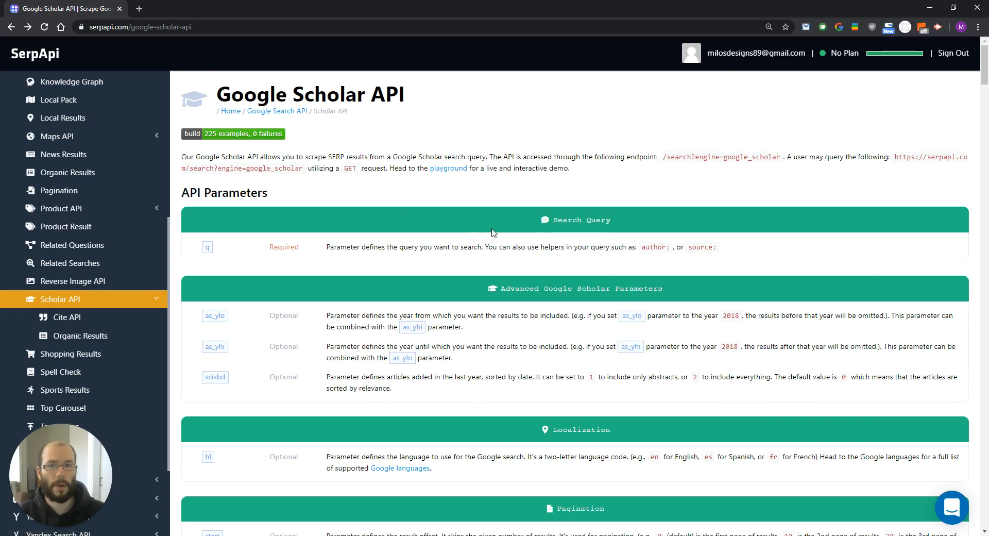
pyautogui.scroll(-3)
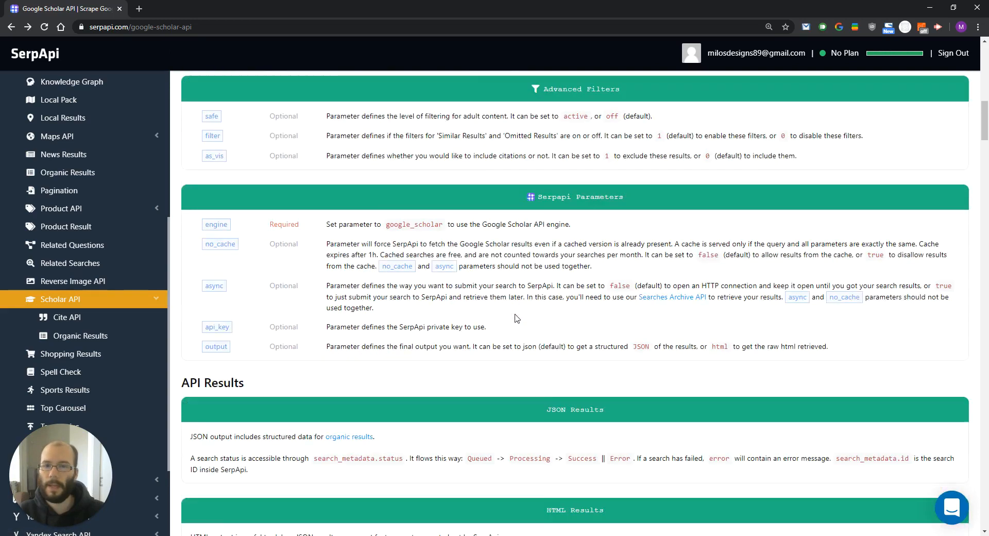
pyautogui.scroll(-3)
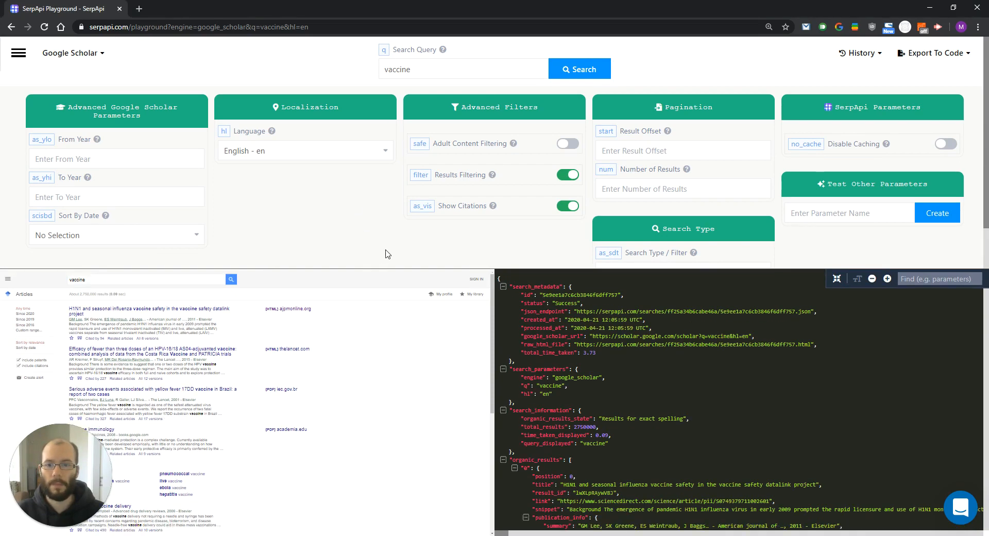
# Scroll the vaccine search JSON and collapse organic_results so the pagination block shows
pyautogui.scroll(-3)
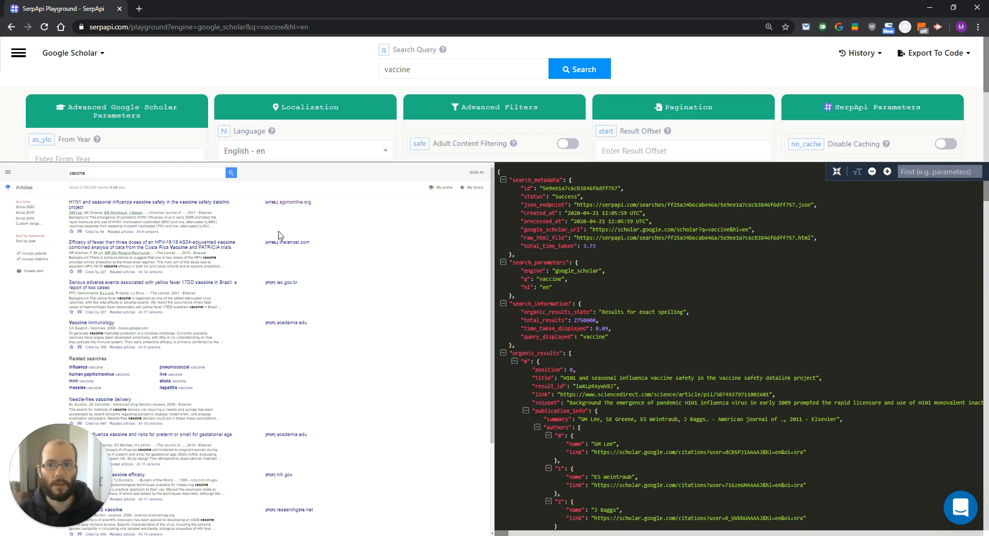
pyautogui.moveTo(622, 286)
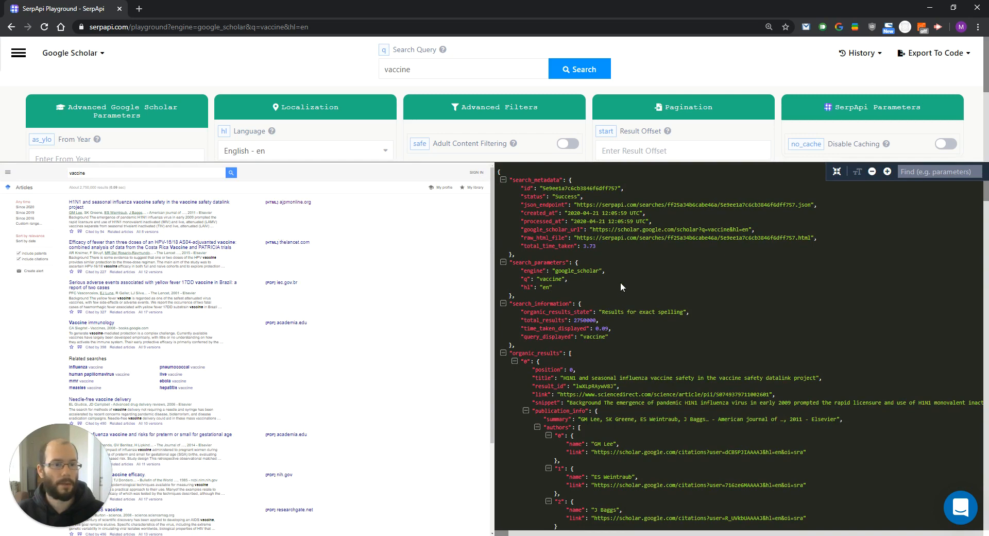
pyautogui.scroll(-3)
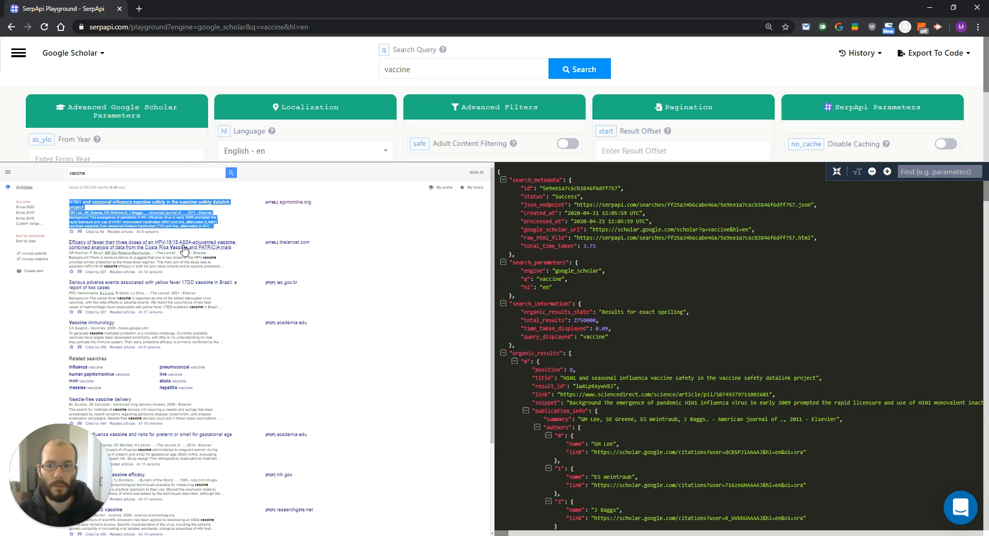
pyautogui.scroll(-3)
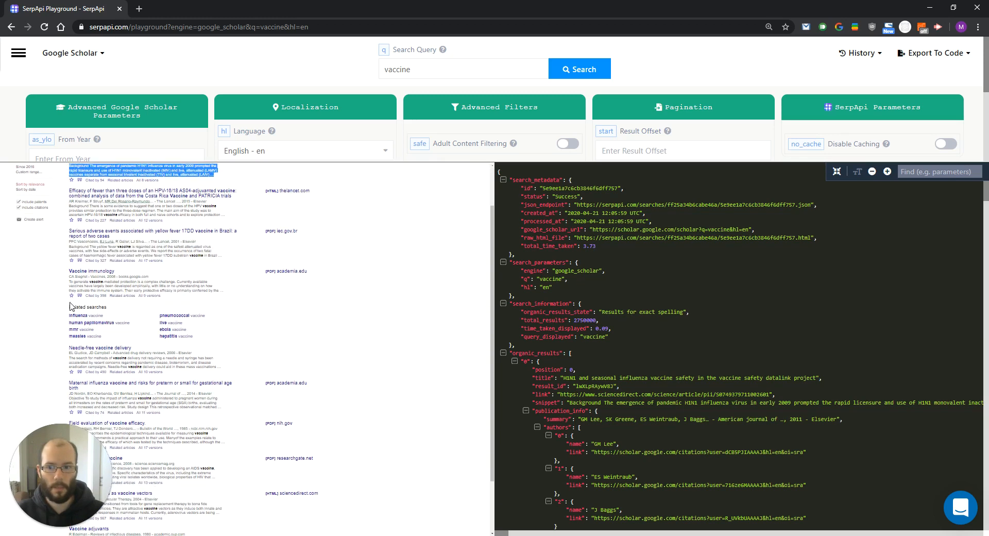
pyautogui.click(434, 338)
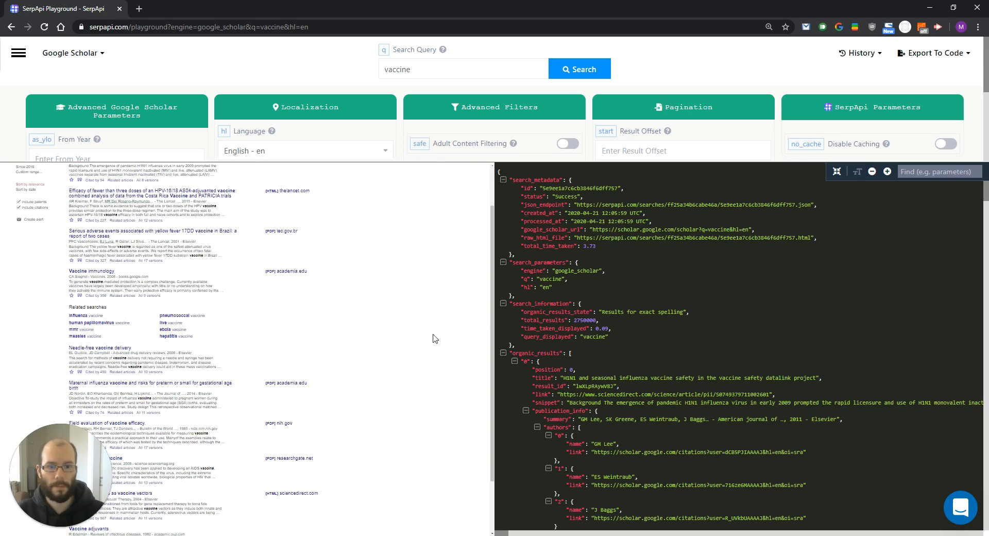
pyautogui.scroll(-3)
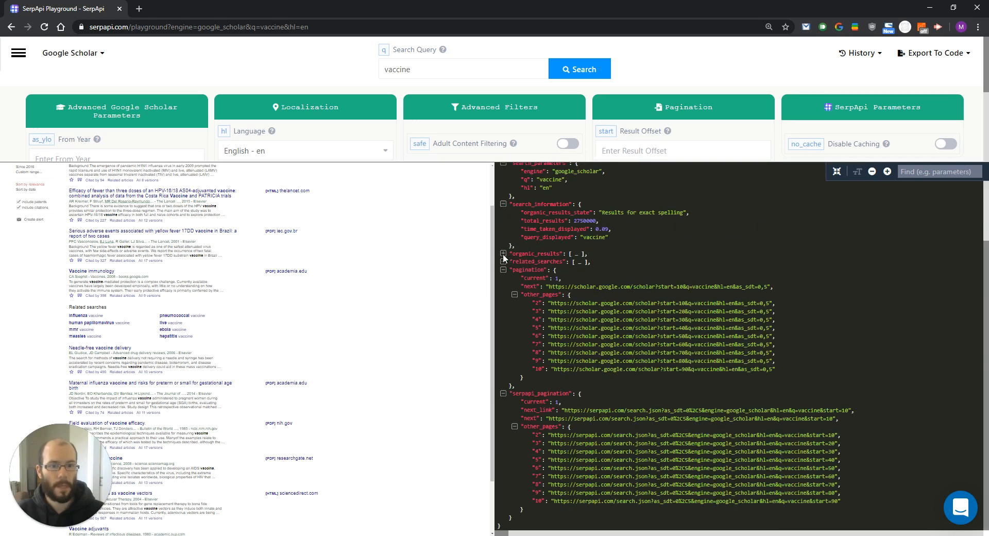
# Expand organic_results and scroll through result 0's authors, resources and inline_links alongside the Scholar preview
pyautogui.click(503, 253)
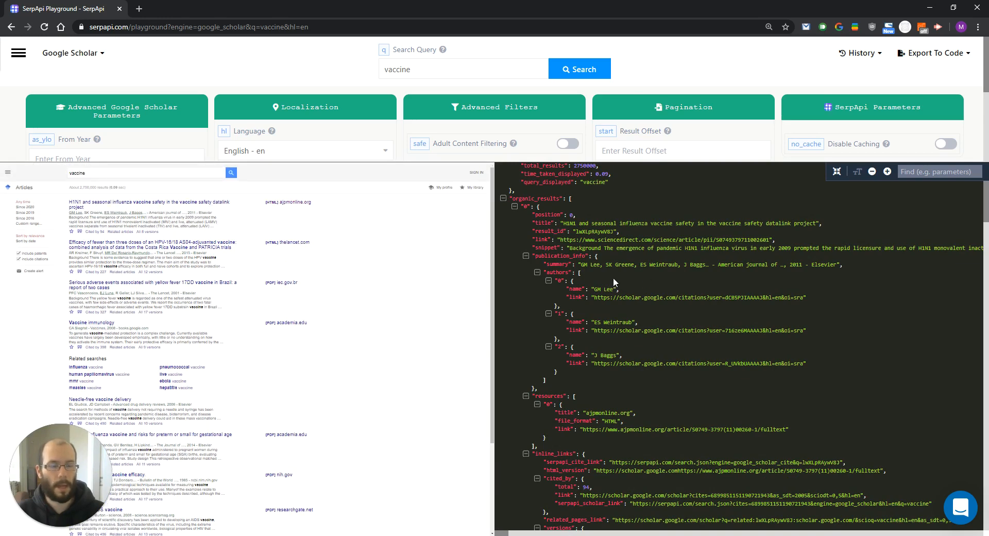
pyautogui.moveTo(440, 286)
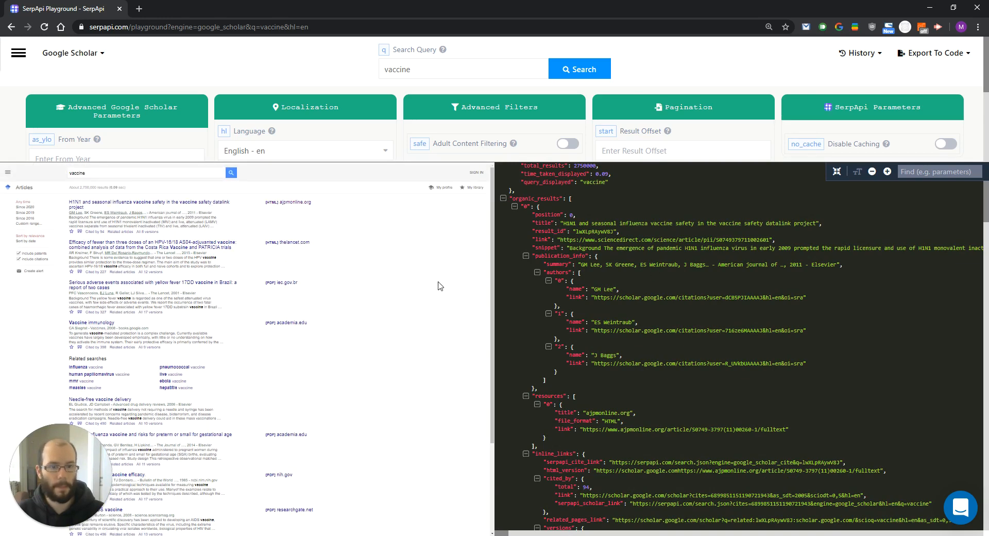
pyautogui.moveTo(88, 209)
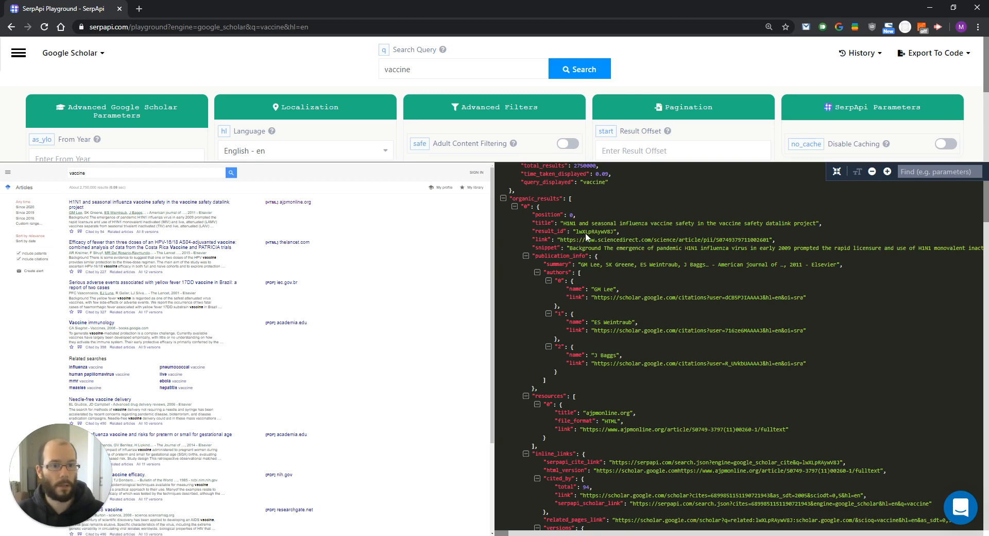
pyautogui.moveTo(210, 234)
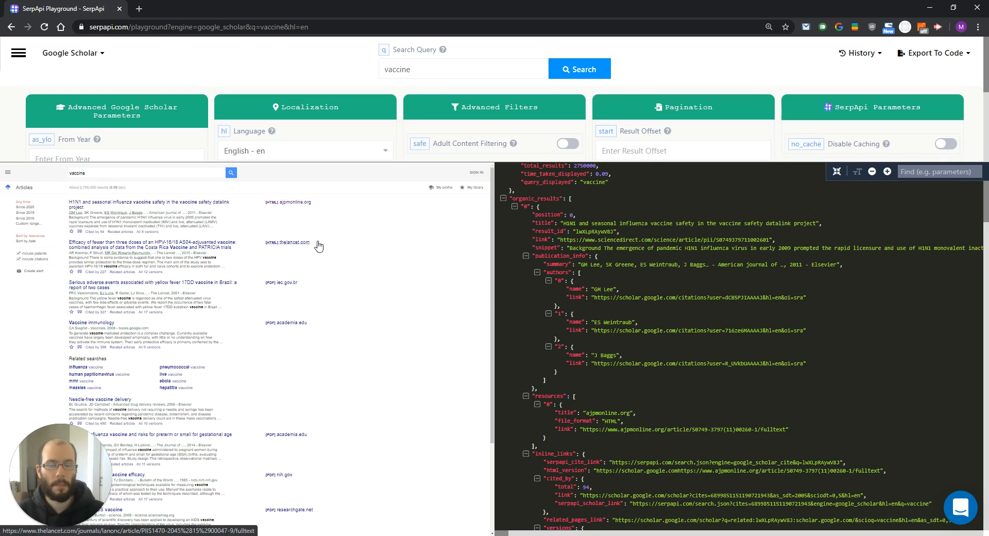
pyautogui.moveTo(377, 280)
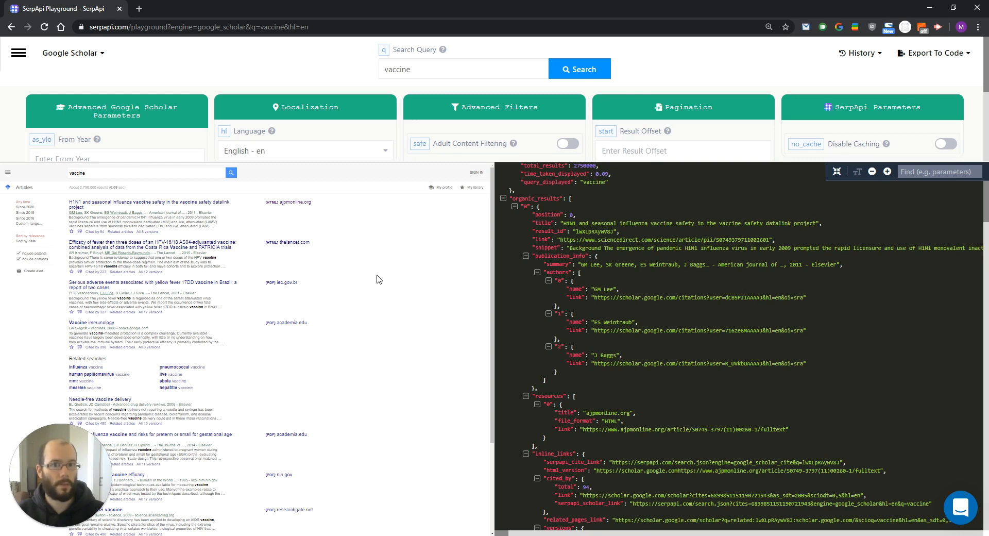
pyautogui.moveTo(566, 246)
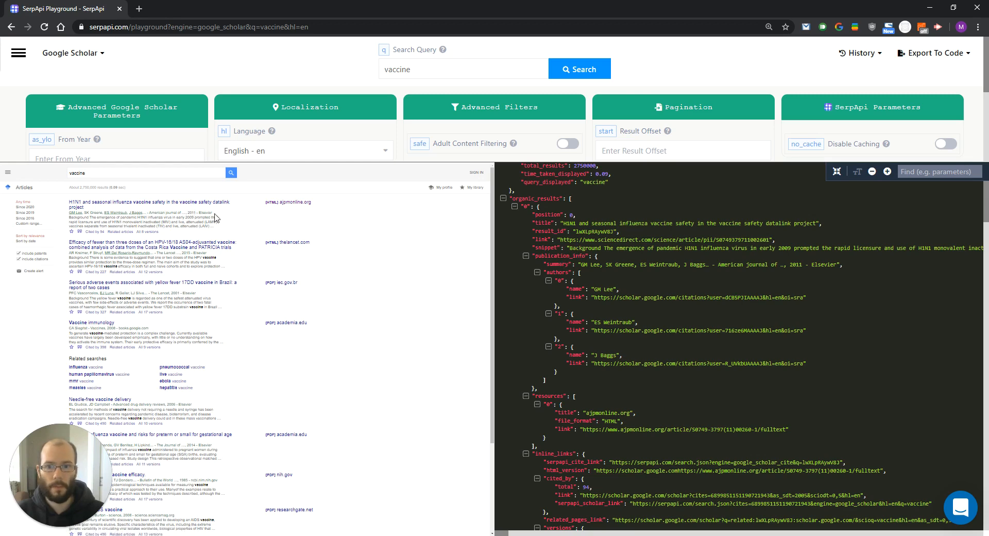
pyautogui.moveTo(69, 221)
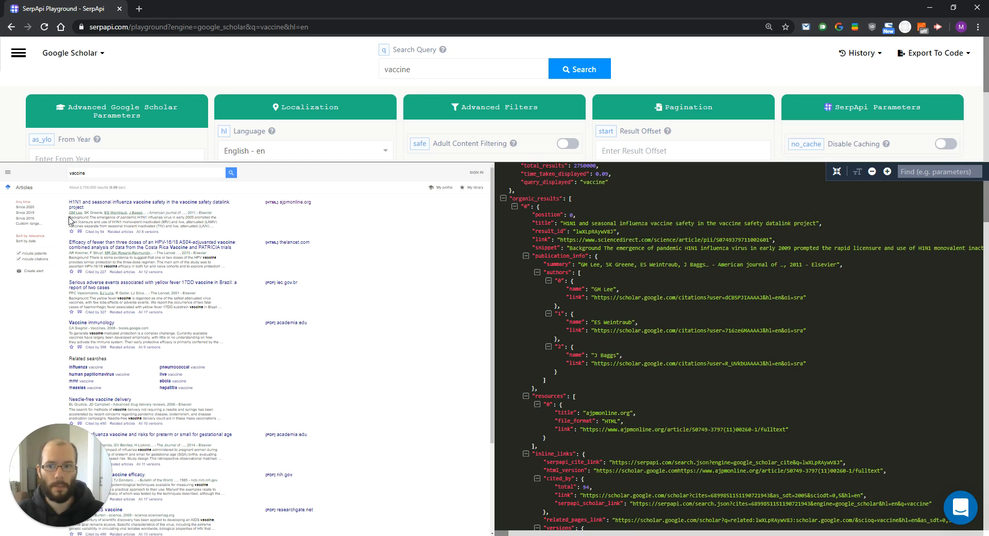
pyautogui.scroll(-3)
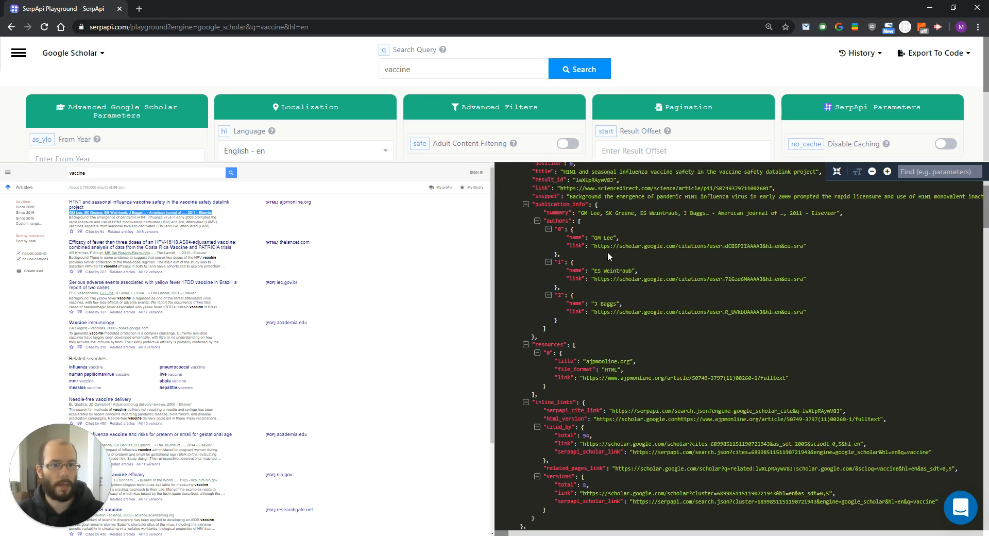
pyautogui.scroll(-3)
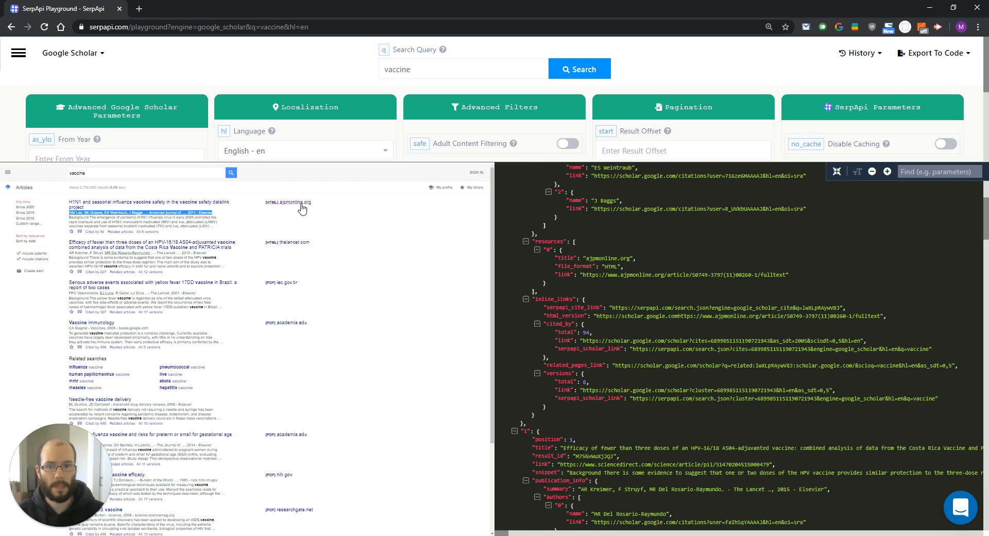
pyautogui.scroll(-3)
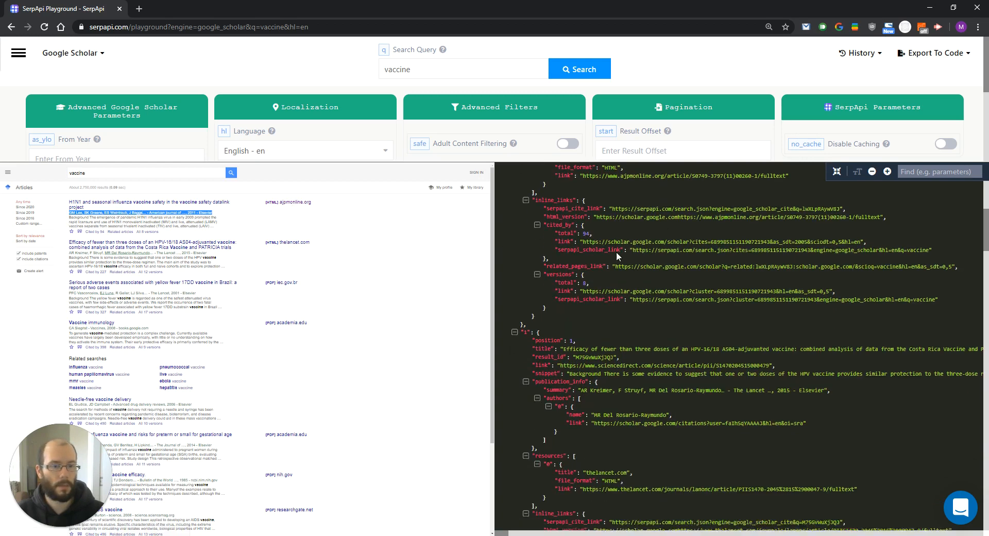
pyautogui.scroll(3)
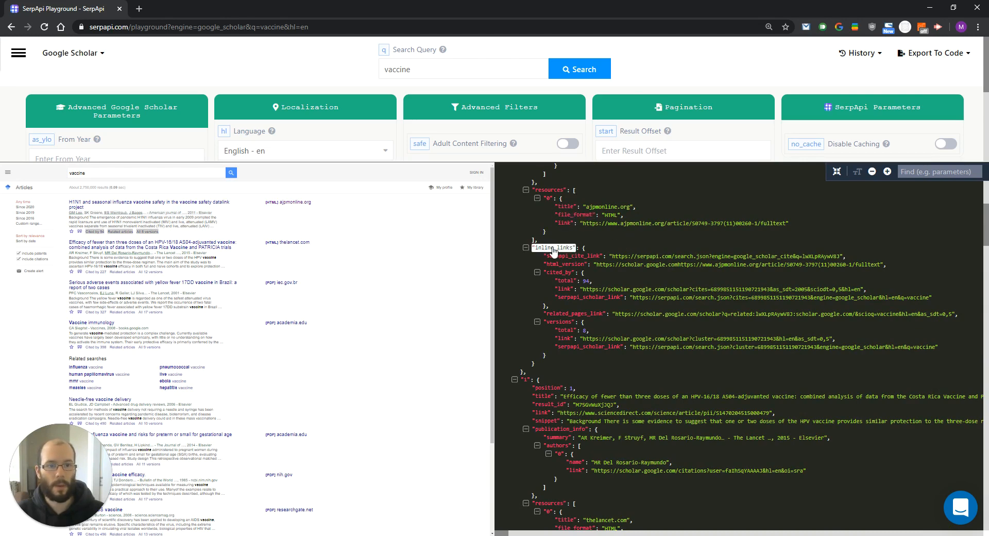
pyautogui.moveTo(152, 240)
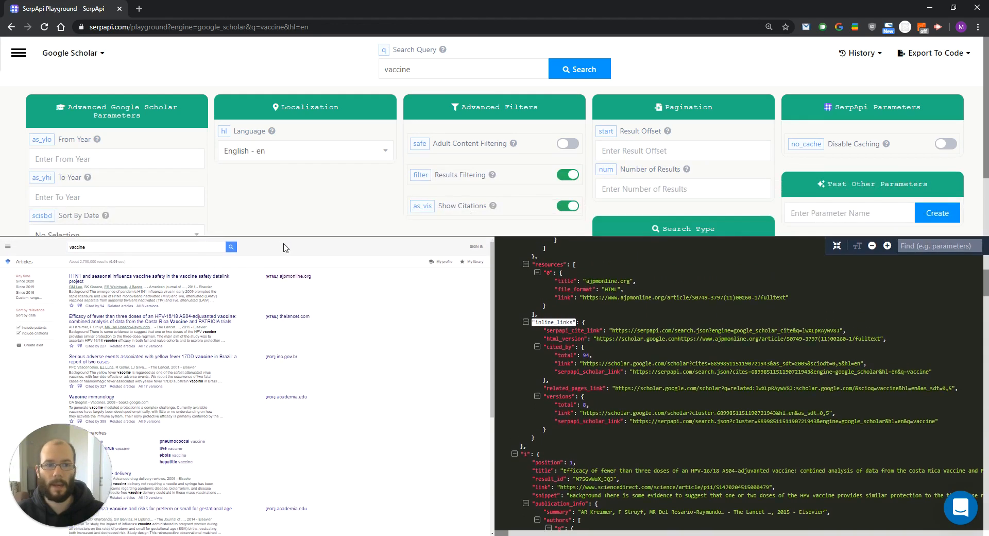
# Set From Year 2000 and To Year 2015 in the advanced parameters and rerun the vaccine search
pyautogui.scroll(-3)
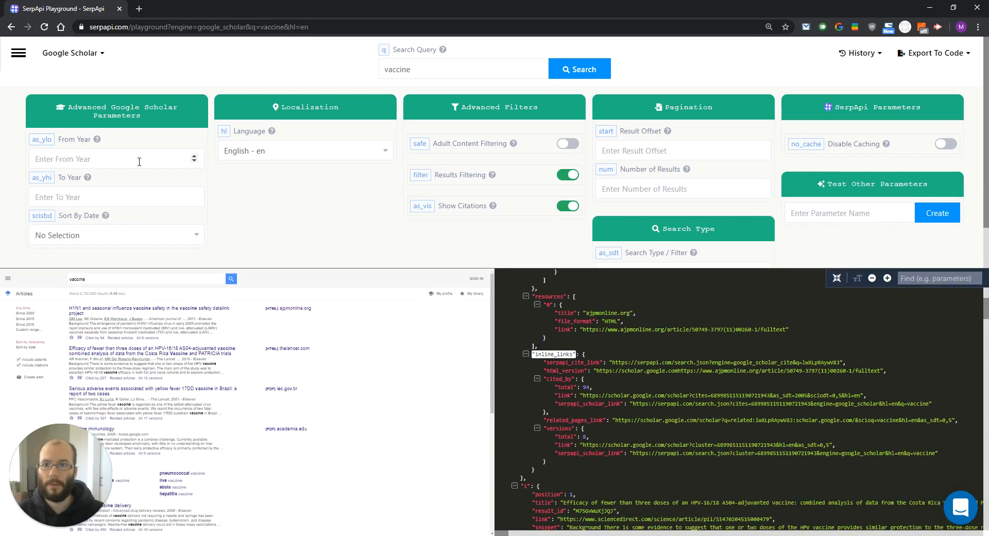
pyautogui.click(113, 159)
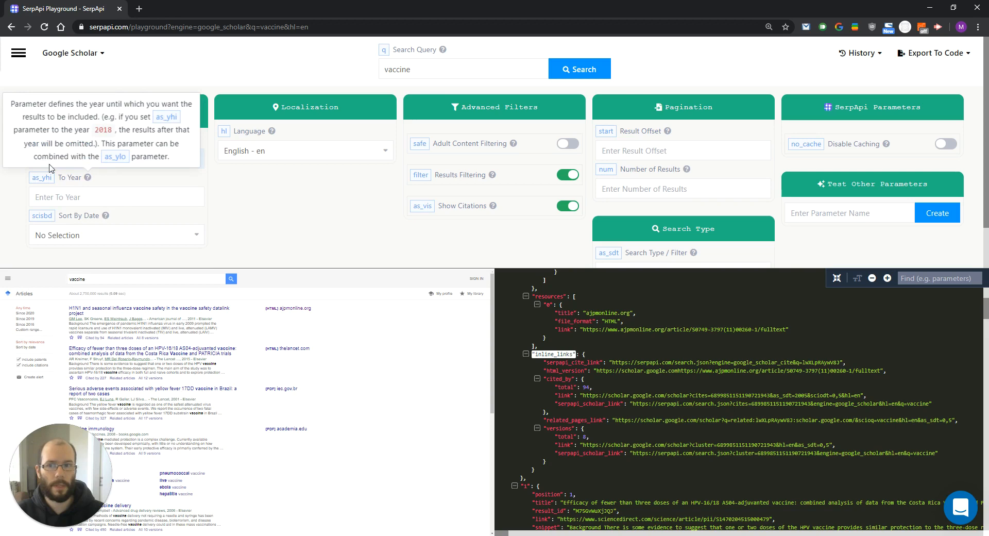
pyautogui.write('2015')
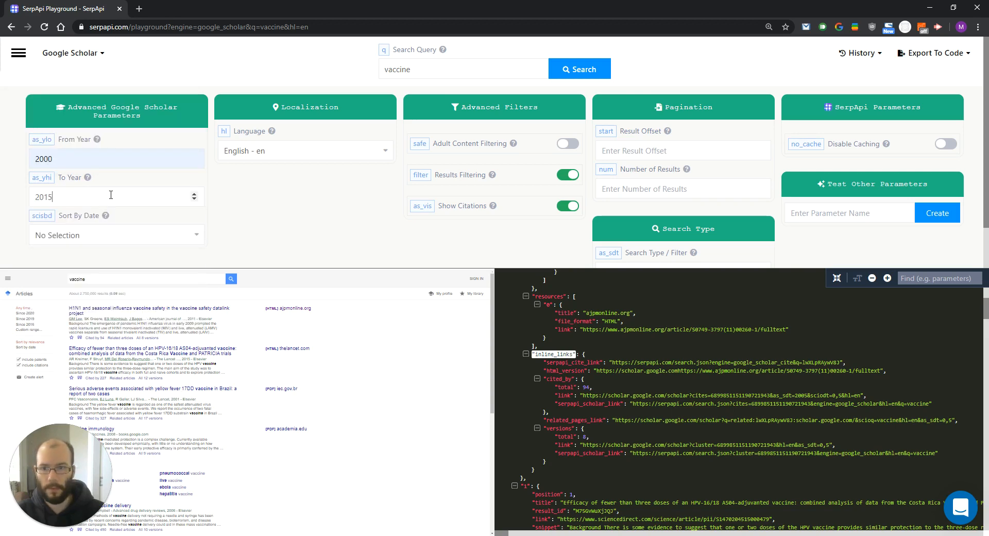
pyautogui.click(578, 68)
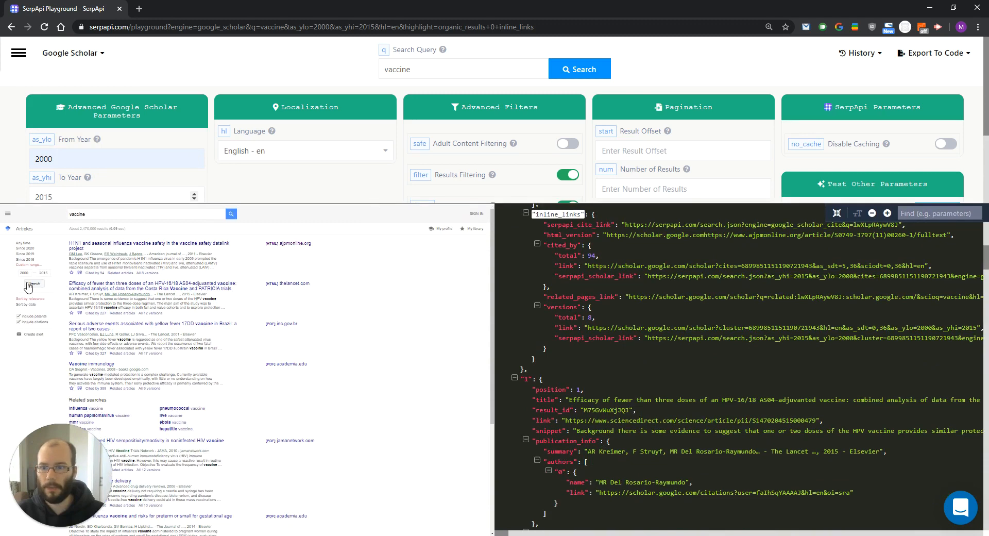
pyautogui.click(23, 273)
pyautogui.write('10')
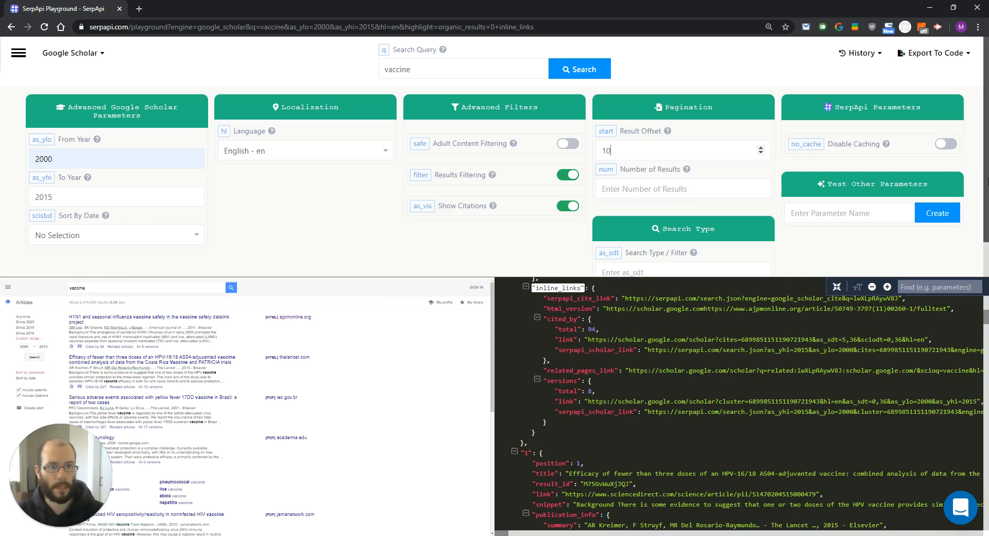
# Rerun the search with Result Offset 10 and expand serpapi_pagination in the folded JSON response
pyautogui.click(578, 68)
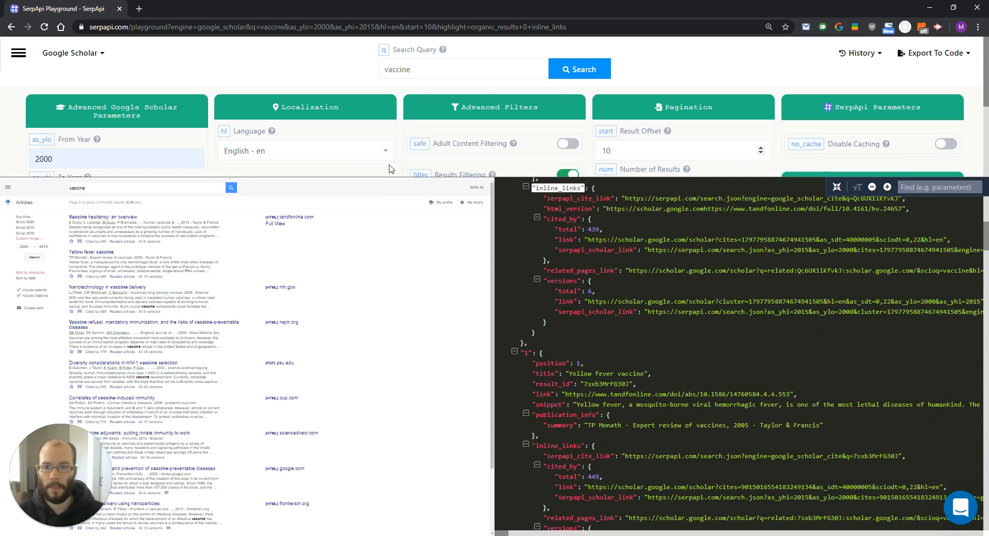
pyautogui.scroll(-3)
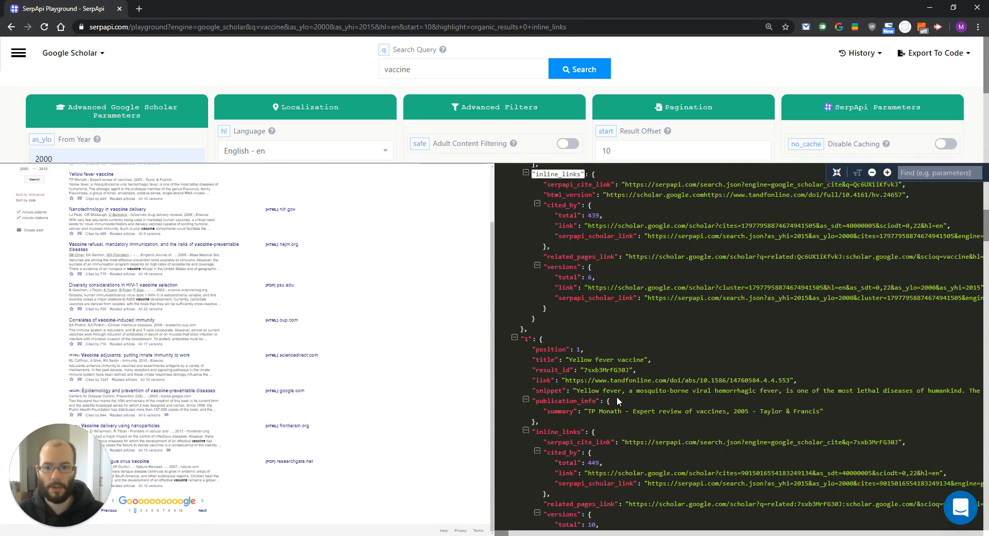
pyautogui.scroll(3)
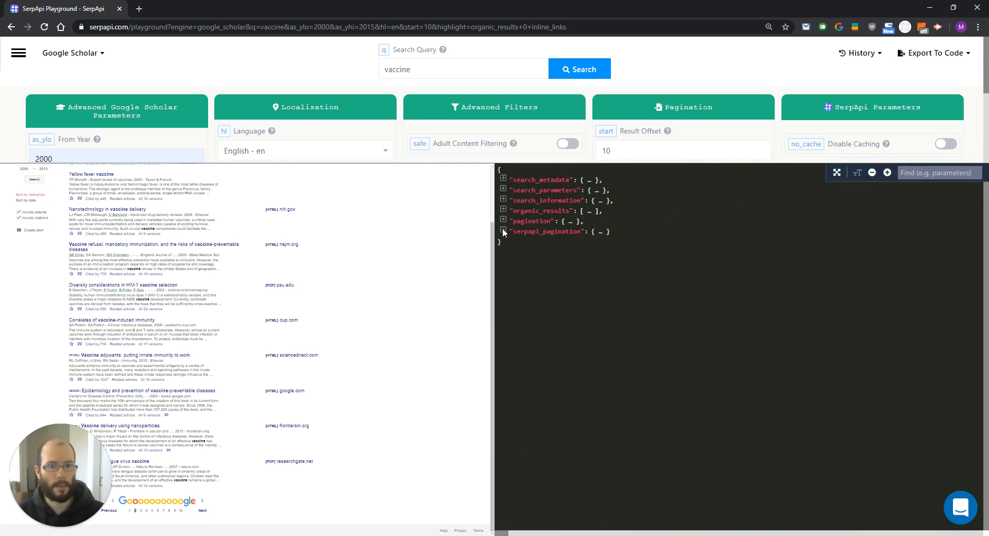
pyautogui.click(504, 232)
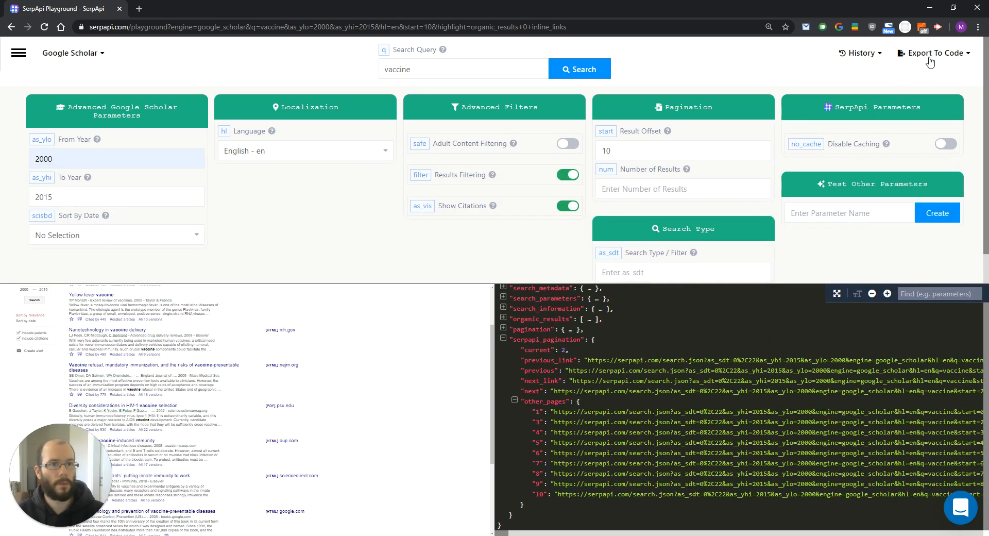
# Export the query to code and copy the Curl version of the request
pyautogui.click(933, 52)
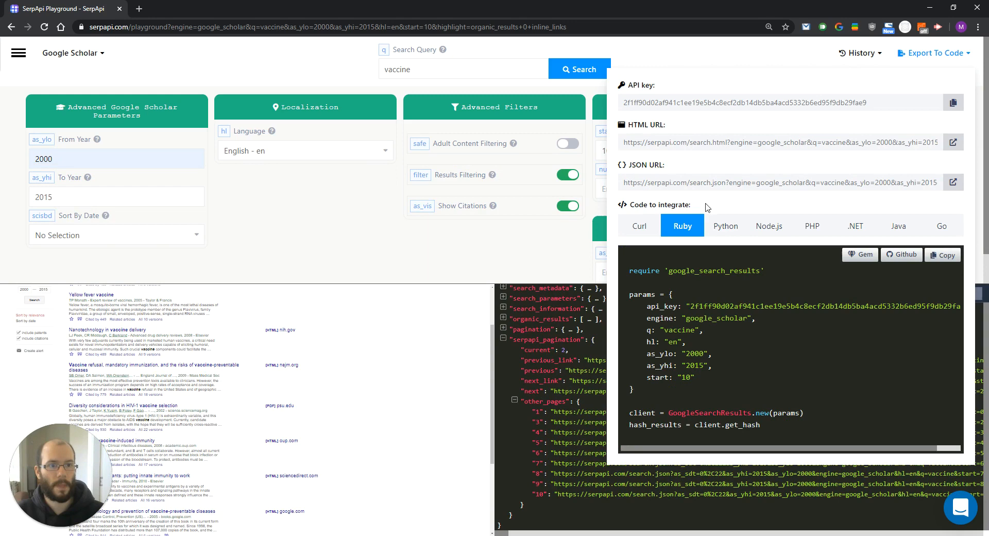
pyautogui.click(855, 225)
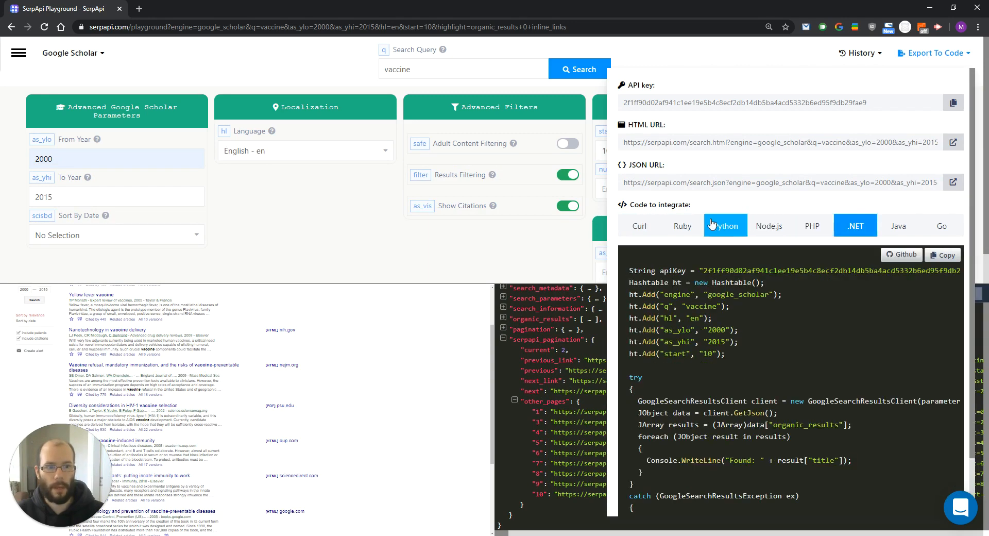
pyautogui.click(639, 226)
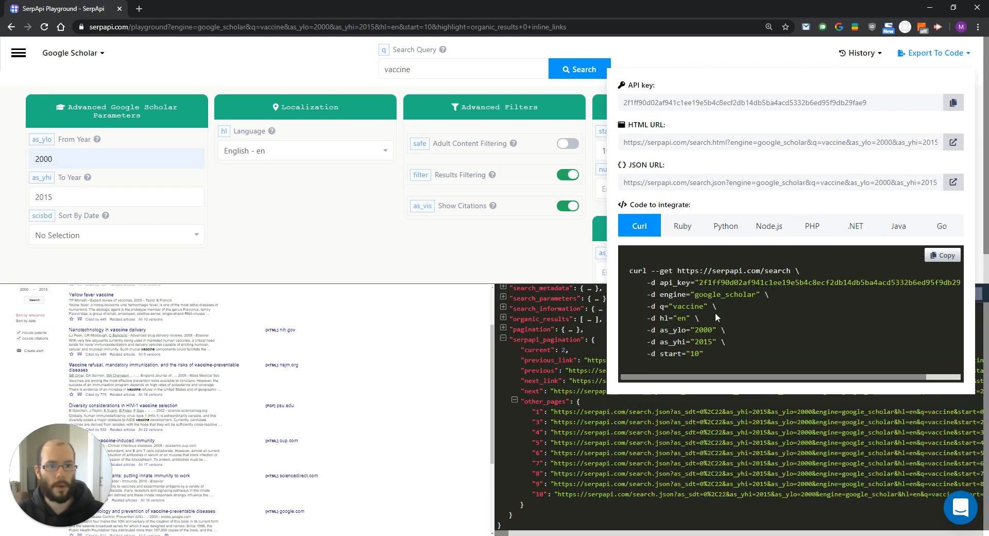
pyautogui.moveTo(943, 254)
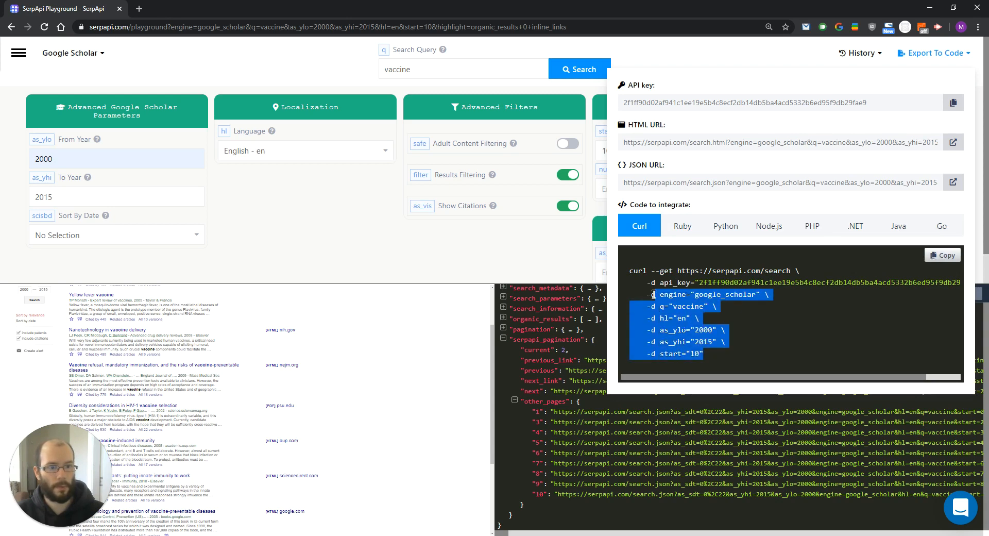
pyautogui.click(942, 255)
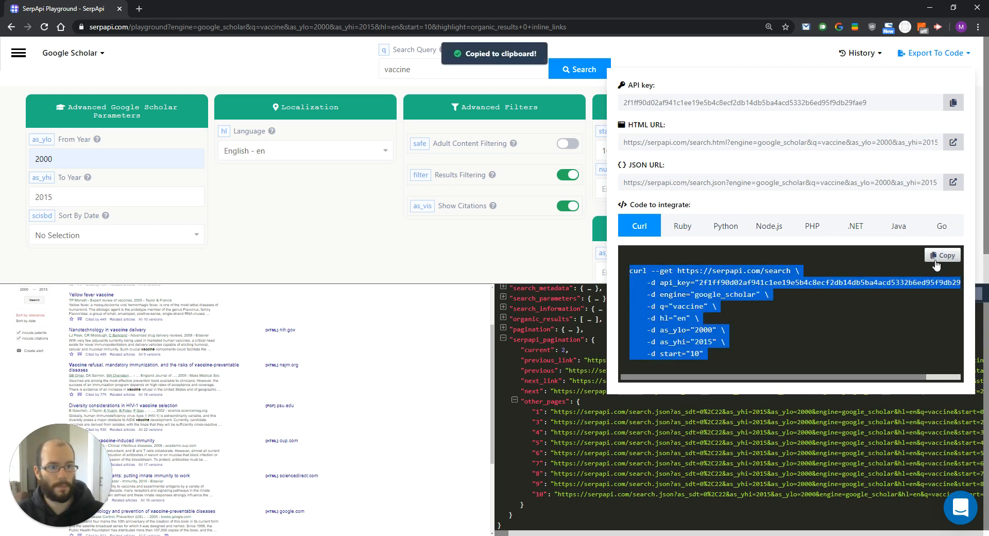
pyautogui.moveTo(738, 198)
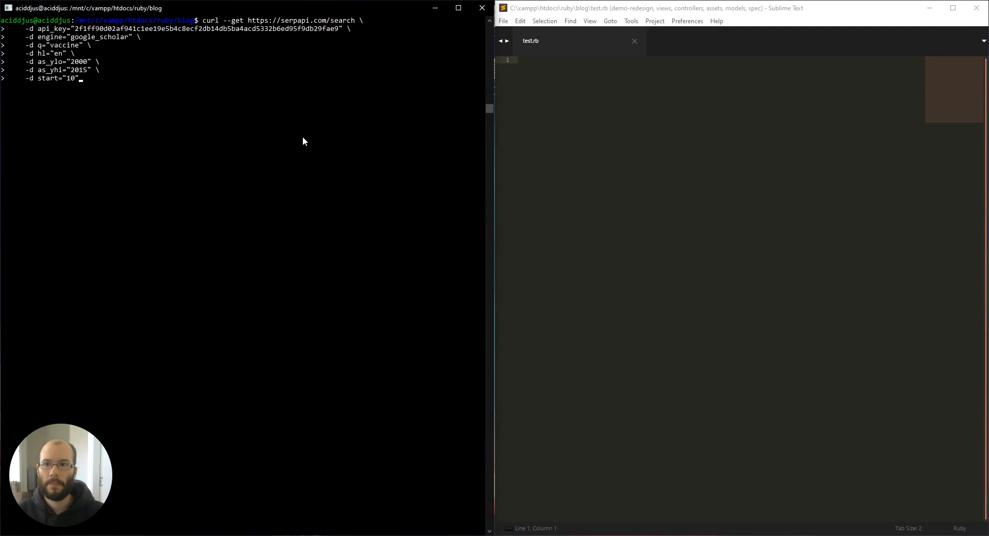
# Execute the pasted curl request and review the printed JSON Scholar results
pyautogui.press('Return')
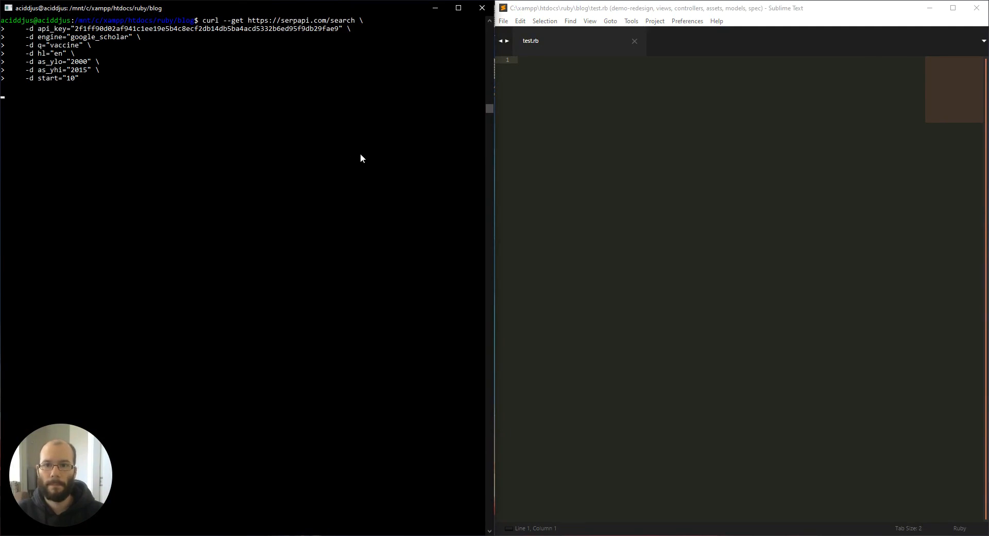
pyautogui.press('Return')
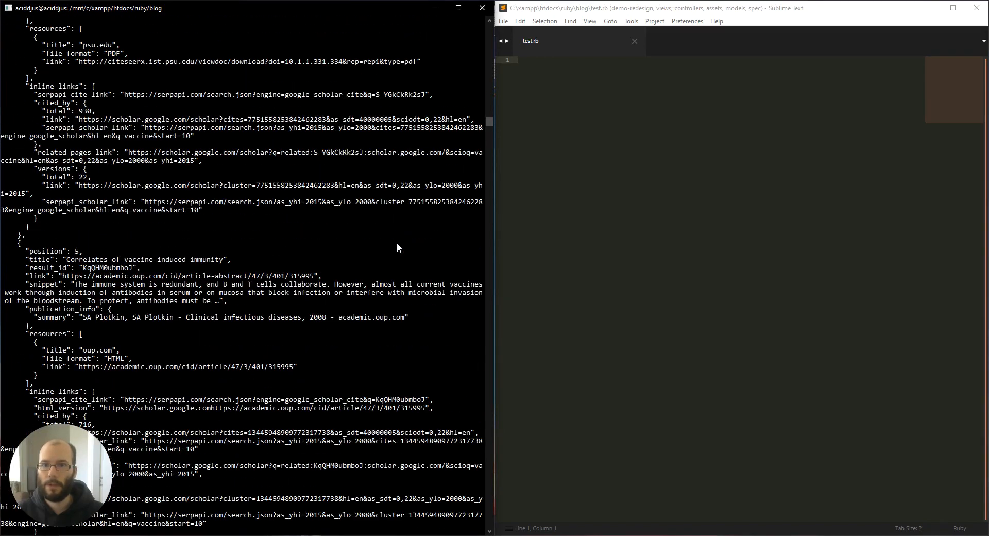
pyautogui.scroll(3)
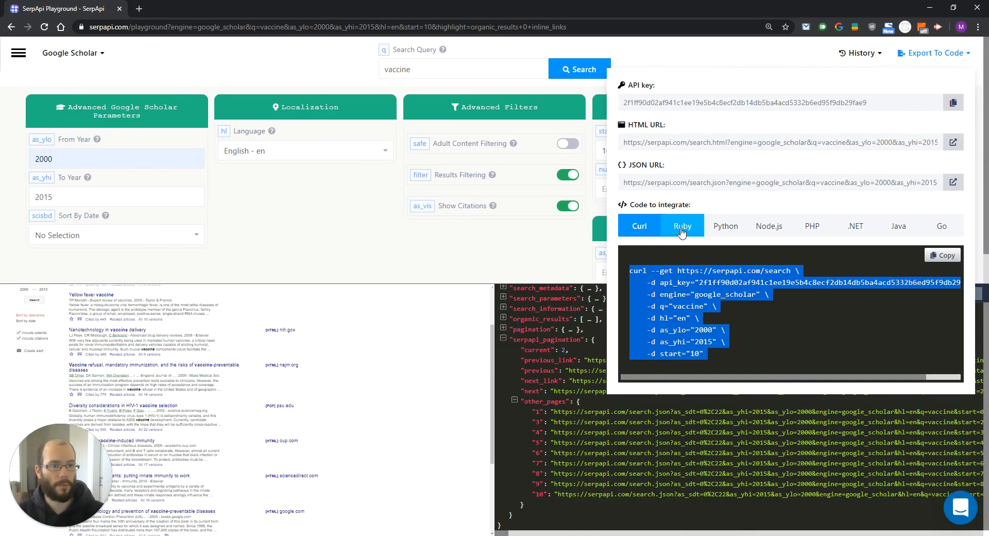
# Check the google_search_results gem page, then copy the Ruby code example from the Playground
pyautogui.click(682, 225)
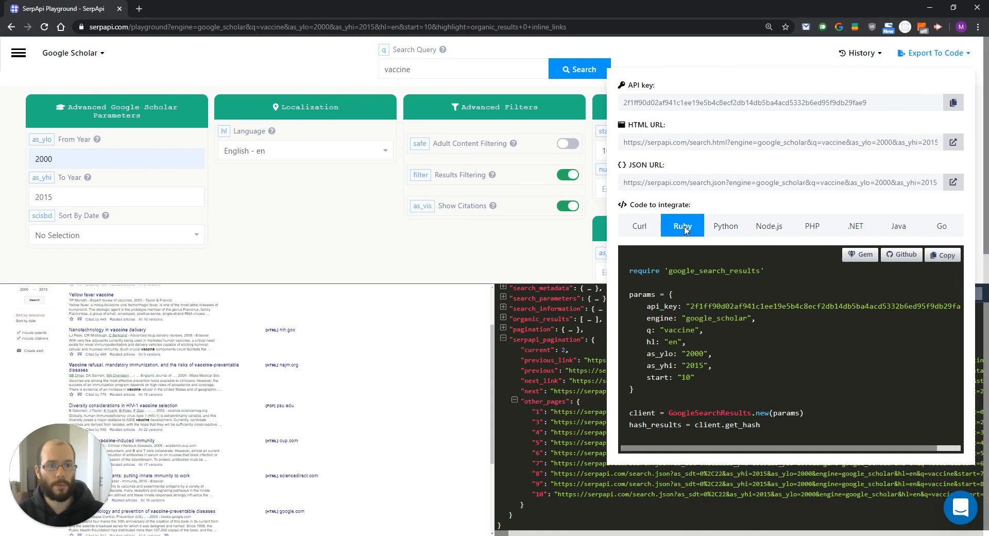
pyautogui.click(859, 255)
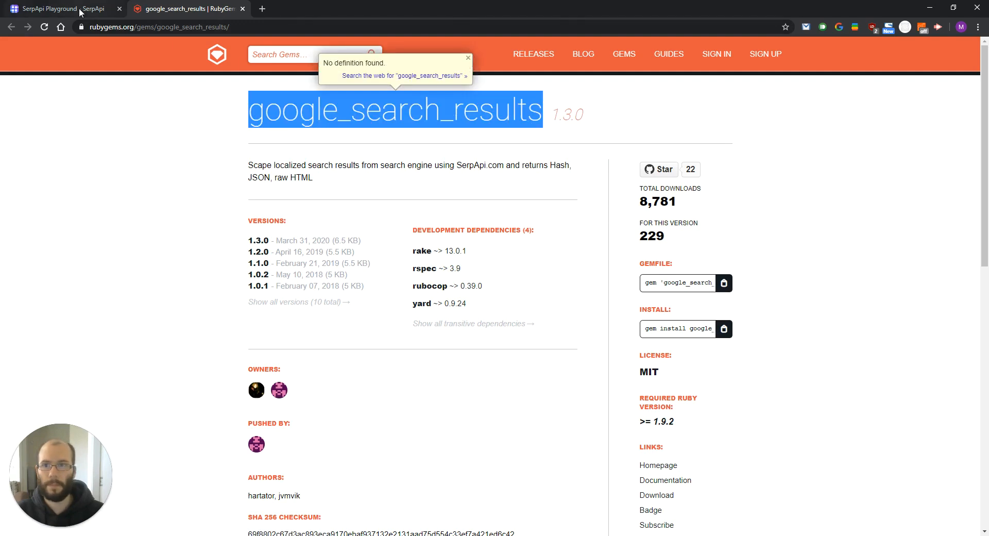
pyautogui.click(57, 8)
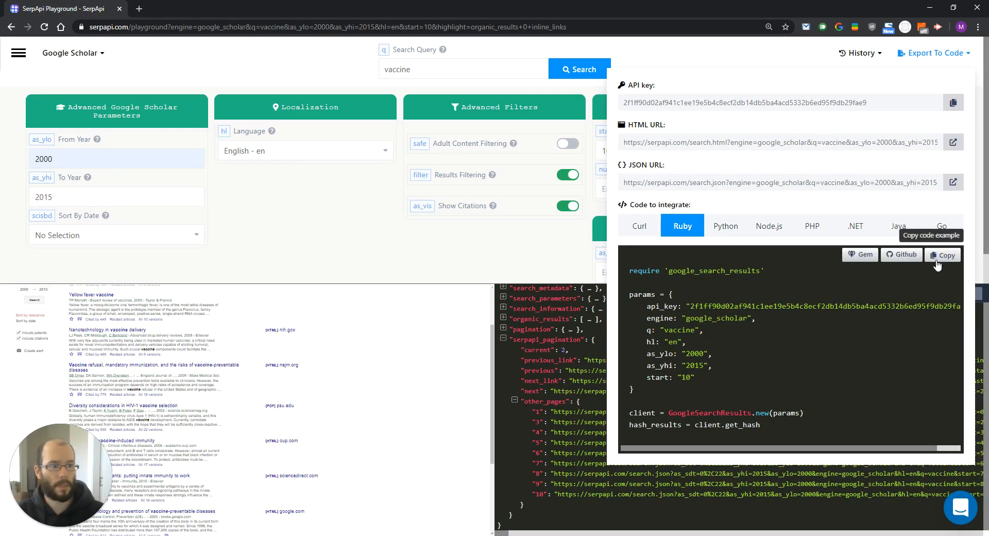
pyautogui.click(943, 254)
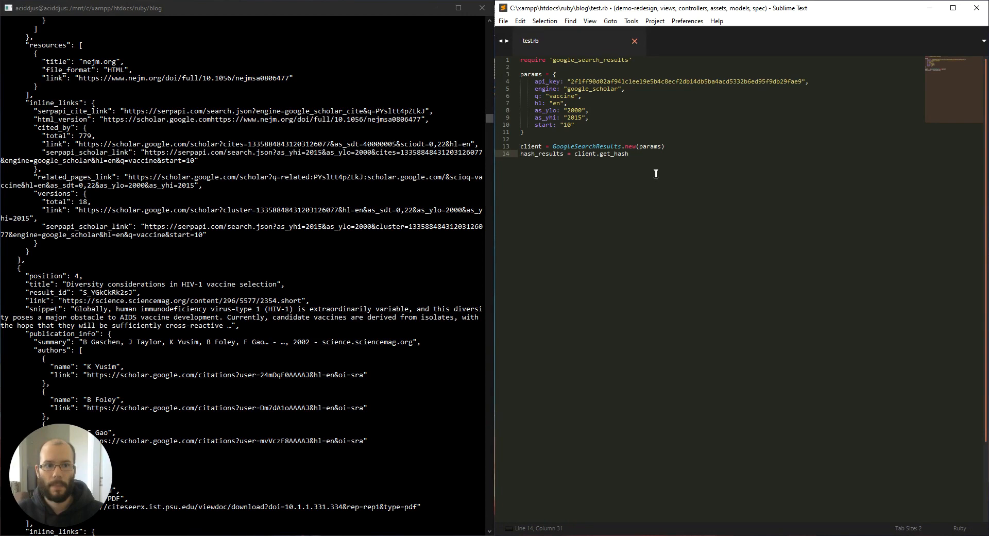
# Append the line p hash_results[:organic_results][0] to test.rb and save it
pyautogui.press('Enter')
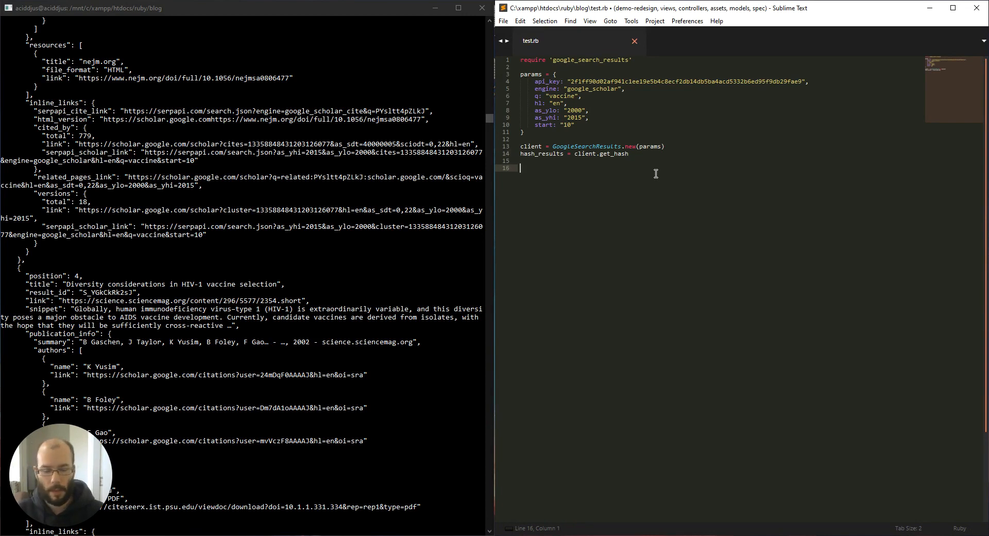
pyautogui.write('p hash_resu')
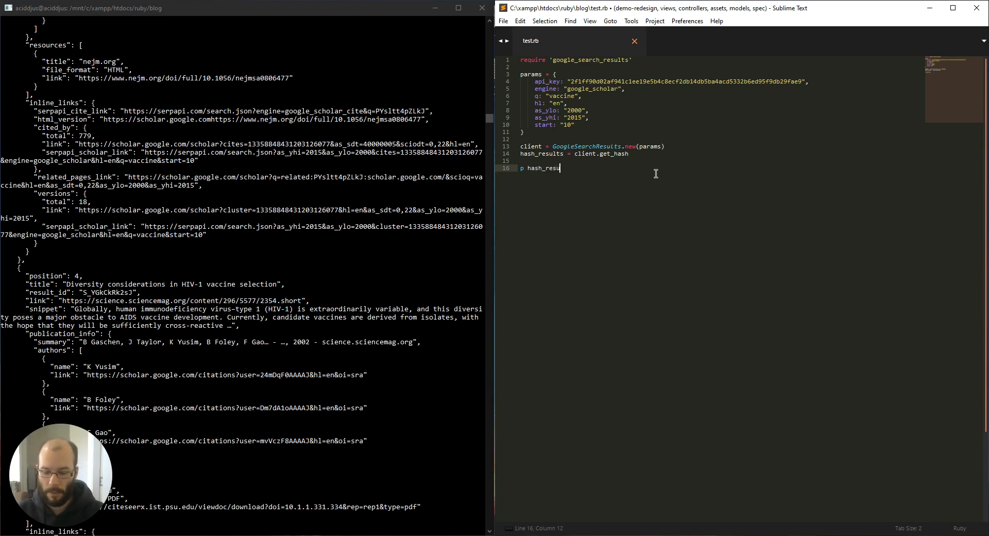
pyautogui.write('lts[0')
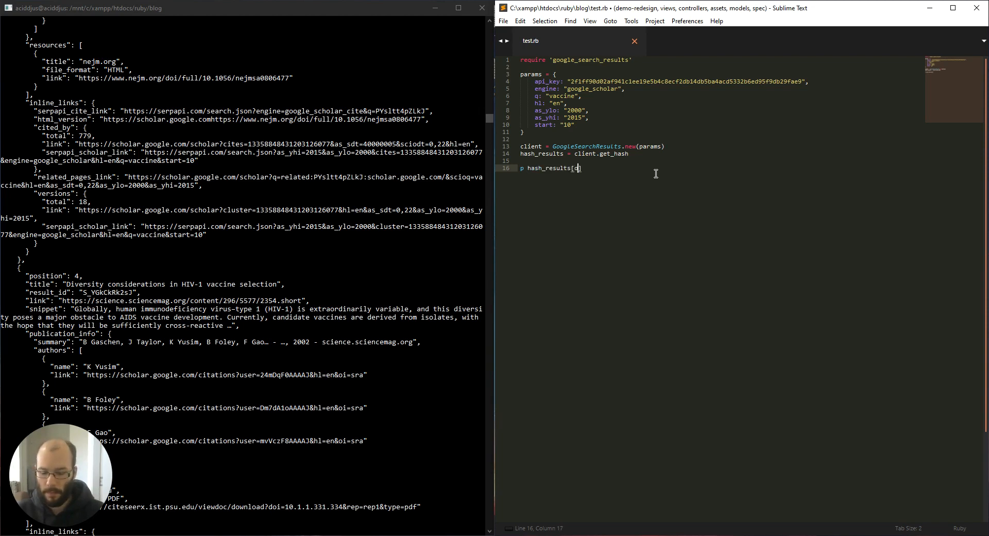
pyautogui.write('organic_results')
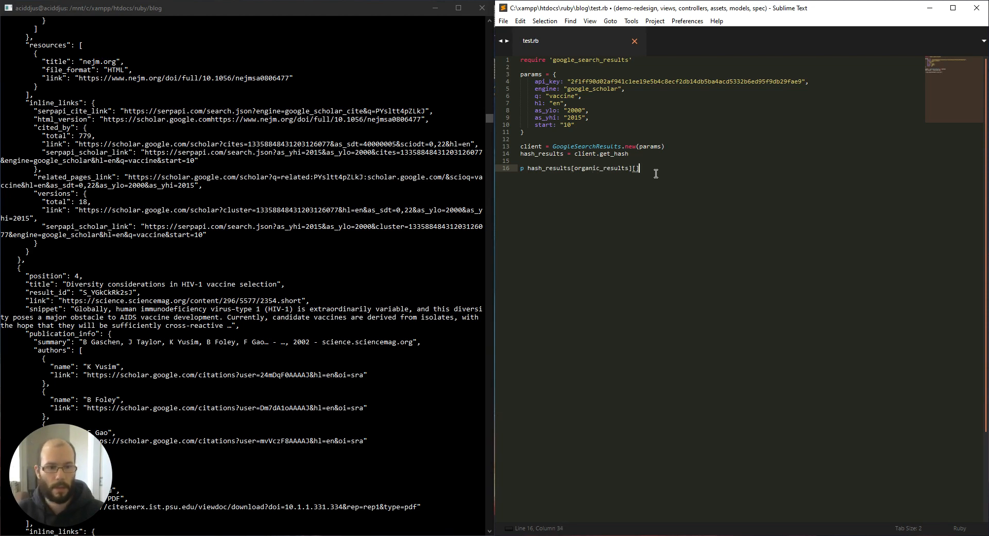
pyautogui.write('0')
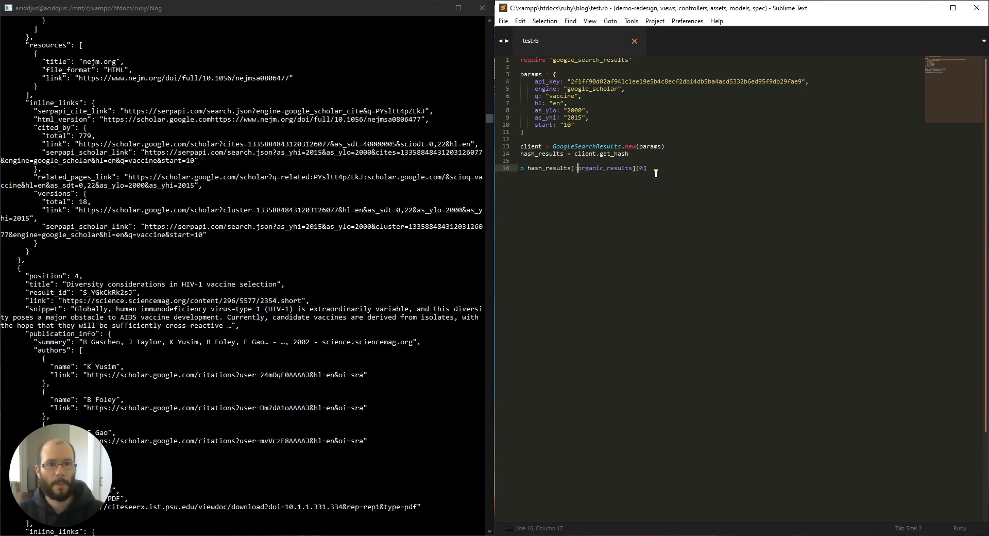
pyautogui.press('ctrl+s')
pyautogui.write('rub')
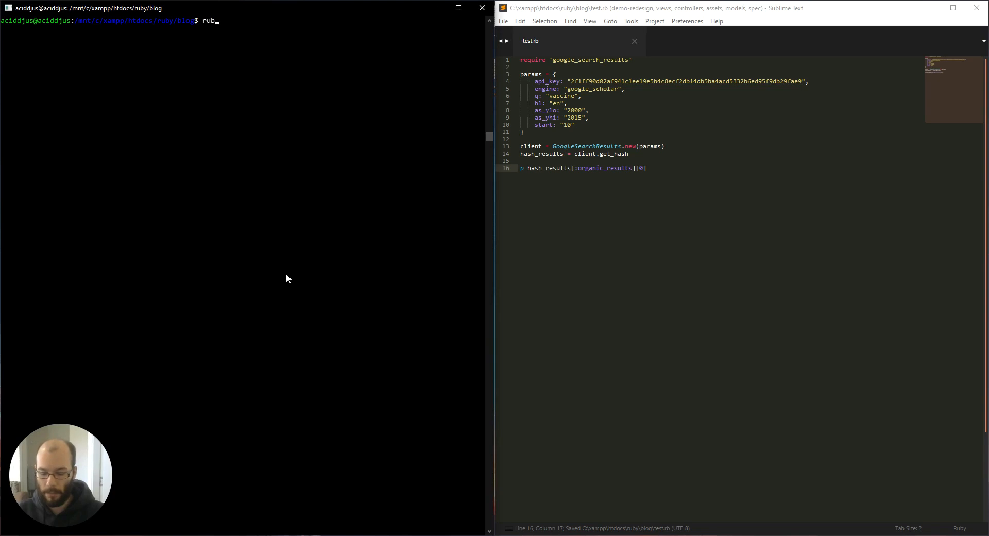
# Run ruby test.rb so the first organic result prints in the terminal
pyautogui.write('y test.')
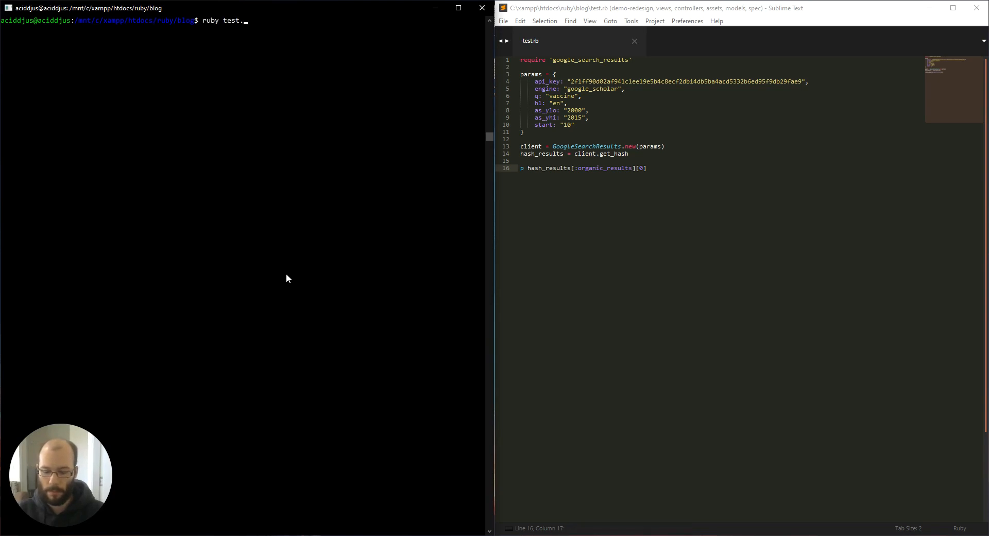
pyautogui.write('rb')
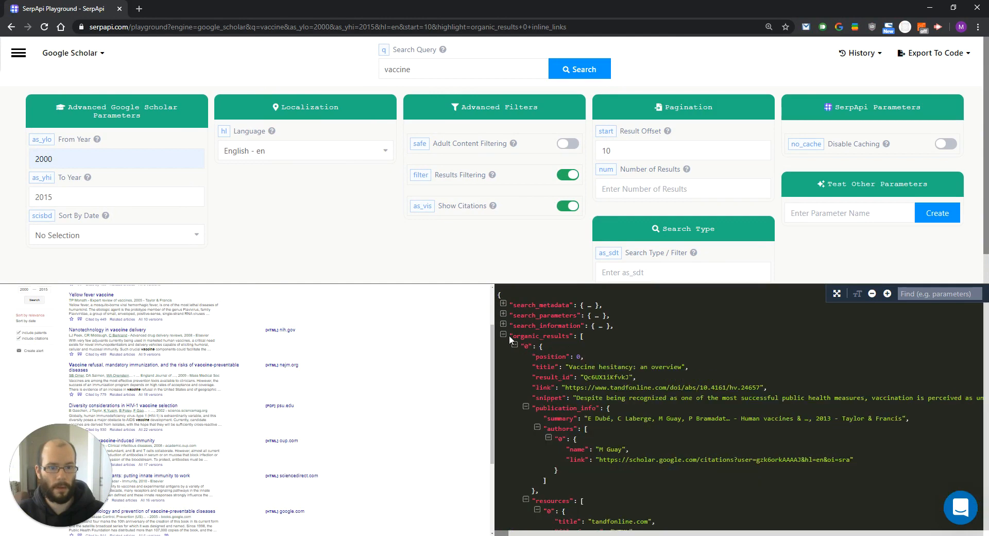
# Single out the first organic result's title, 'Vaccine hesitancy: an overview', in the JSON panel
pyautogui.doubleClick(625, 367)
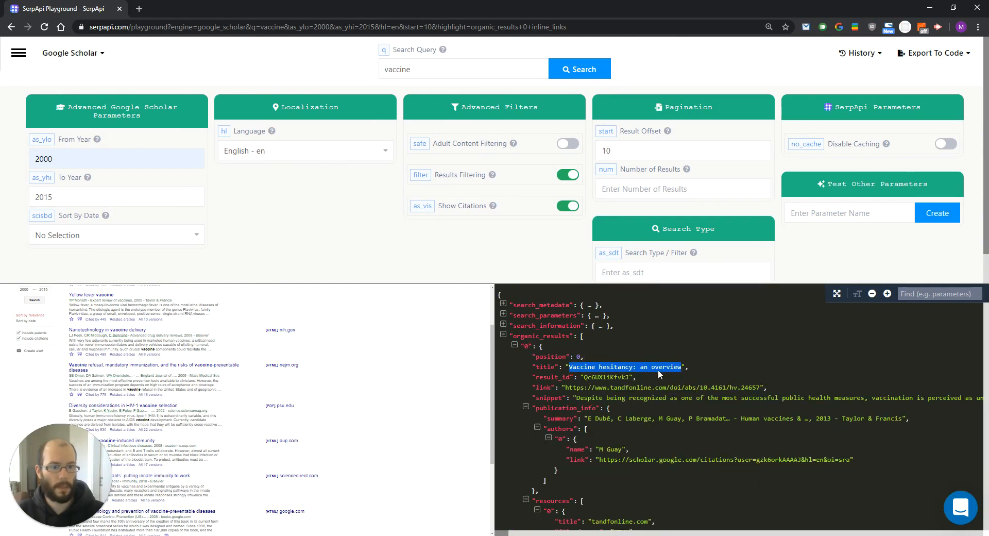
pyautogui.moveTo(693, 372)
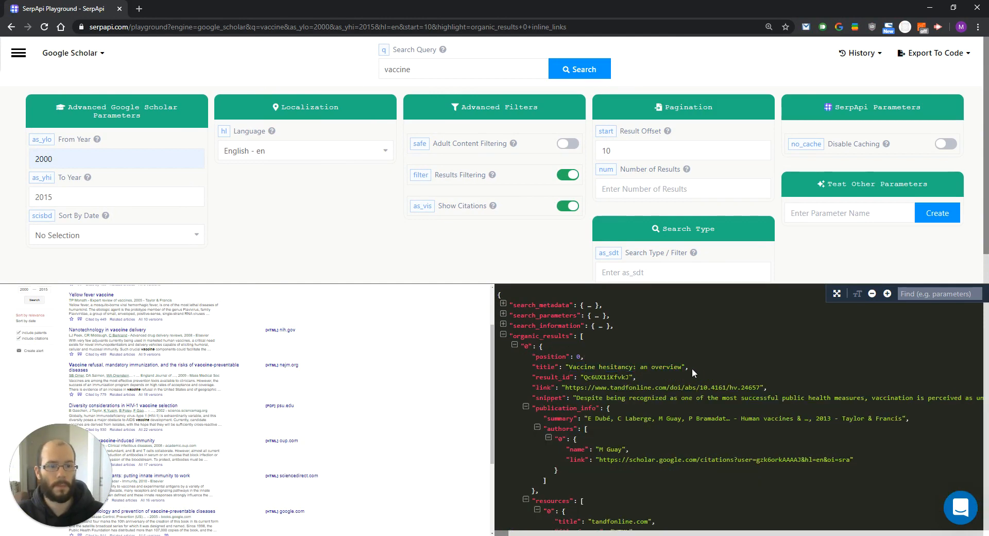